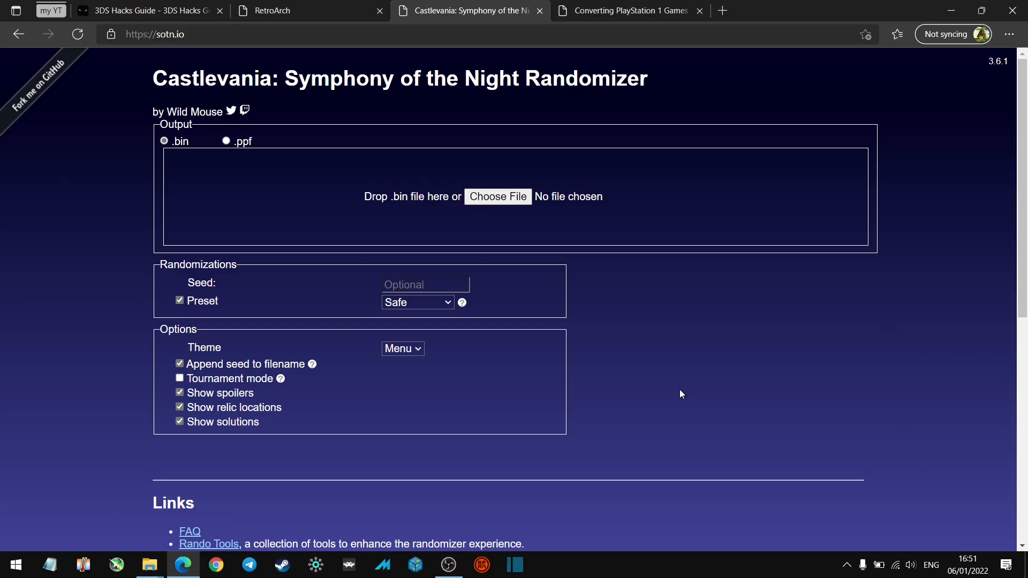
mouse_move(689, 402)
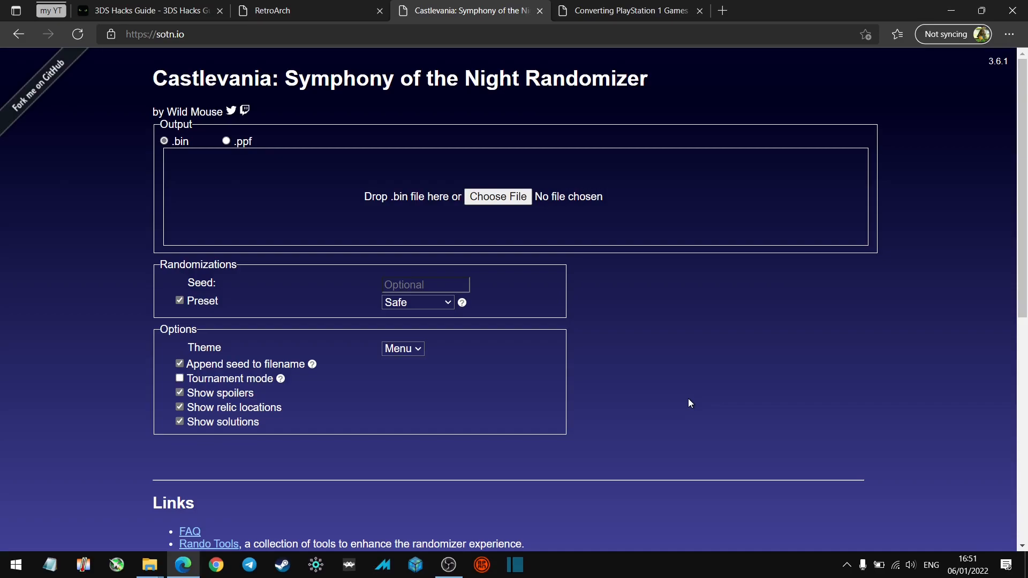
mouse_move(694, 404)
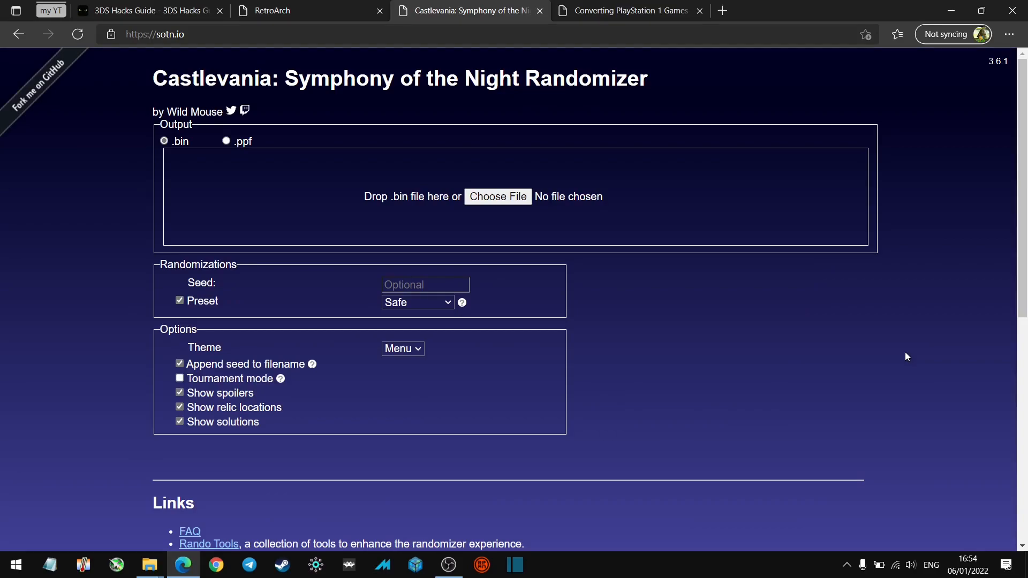
mouse_move(844, 331)
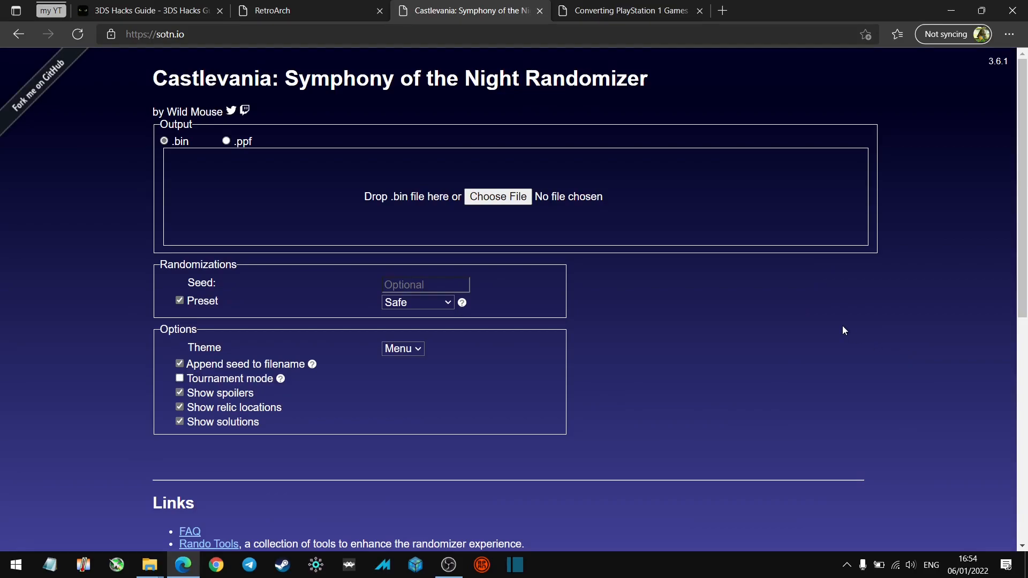
mouse_move(492, 197)
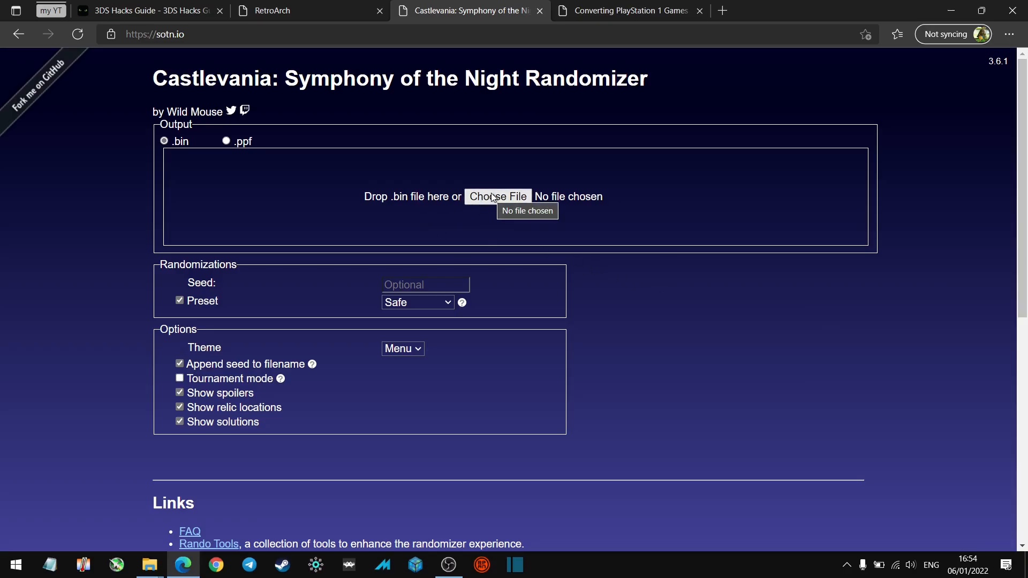
Step: Choose and load Castlevania - Symphony of the Night (USA) (Track 1).bin into the randomizer
left_click(497, 197)
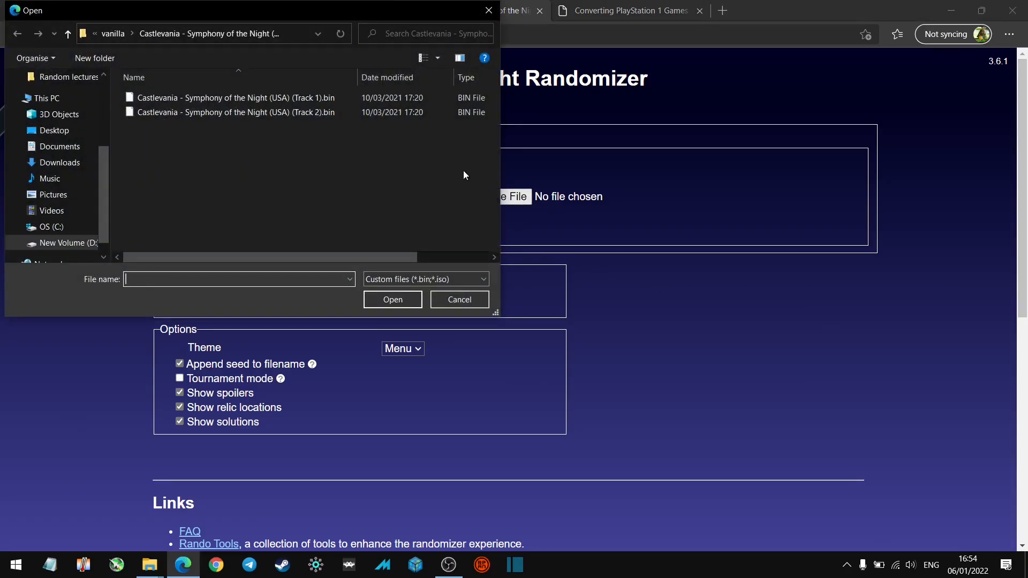
left_click(228, 97)
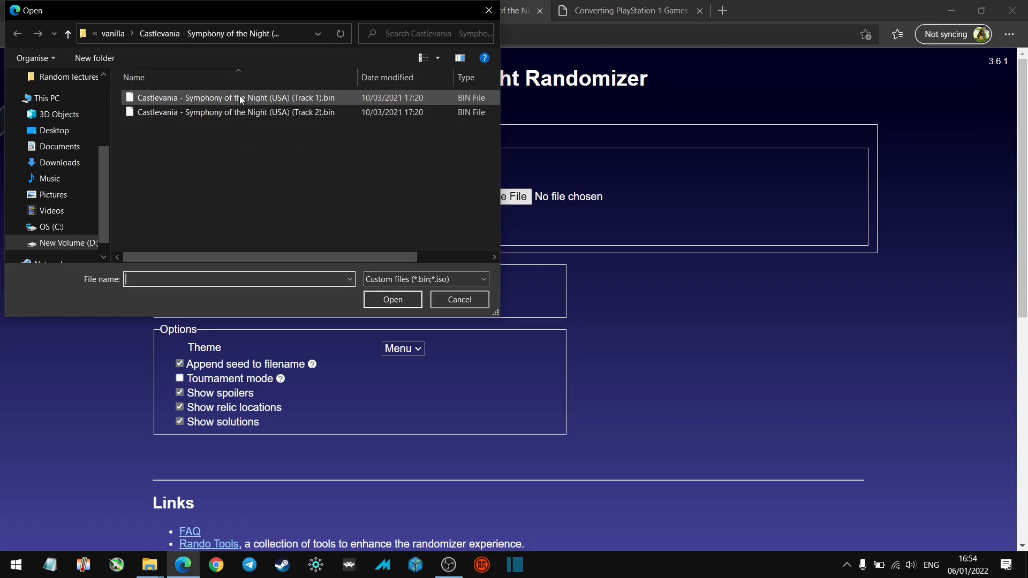
left_click(266, 97)
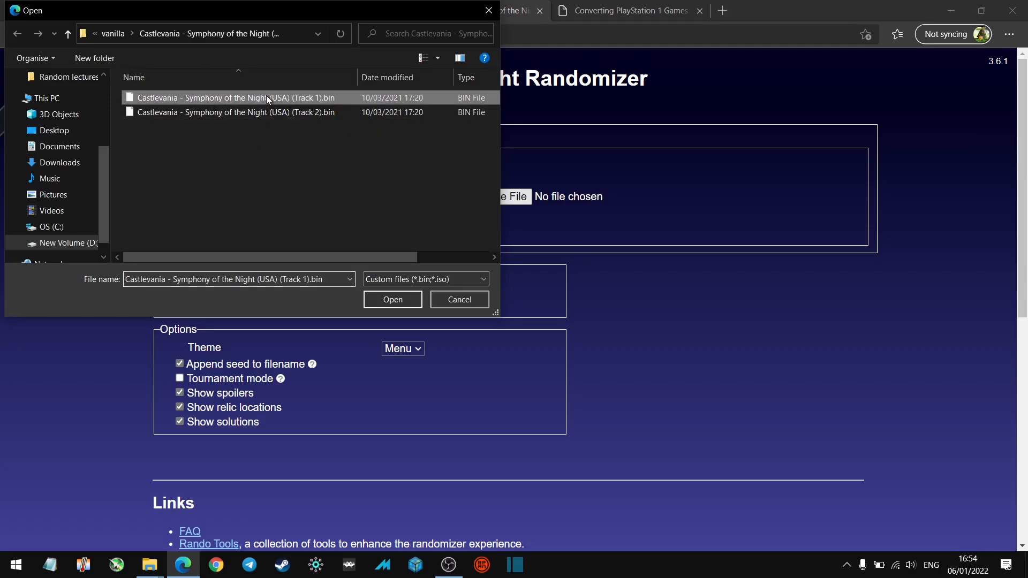
left_click(392, 300)
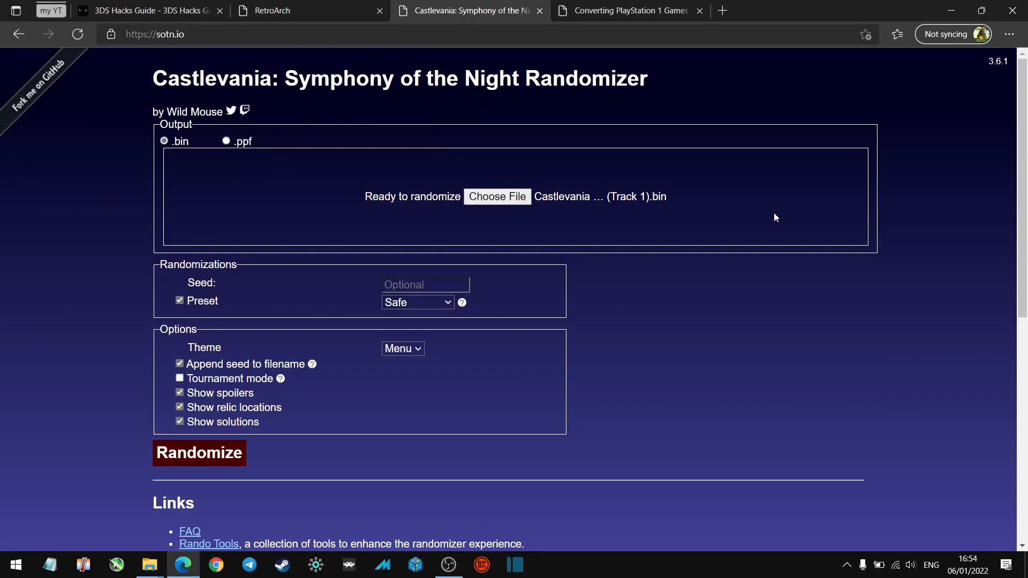
mouse_move(878, 286)
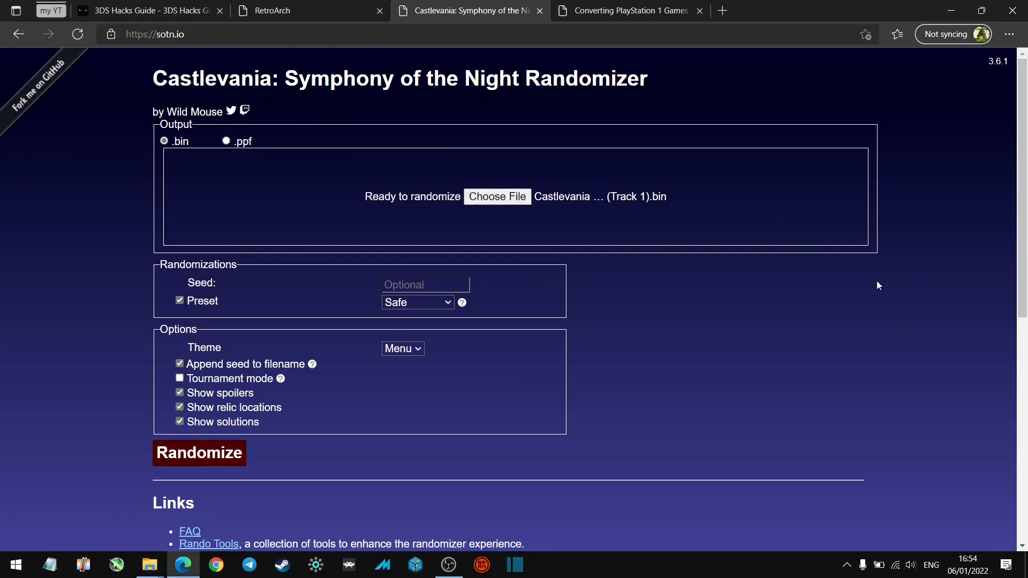
mouse_move(377, 296)
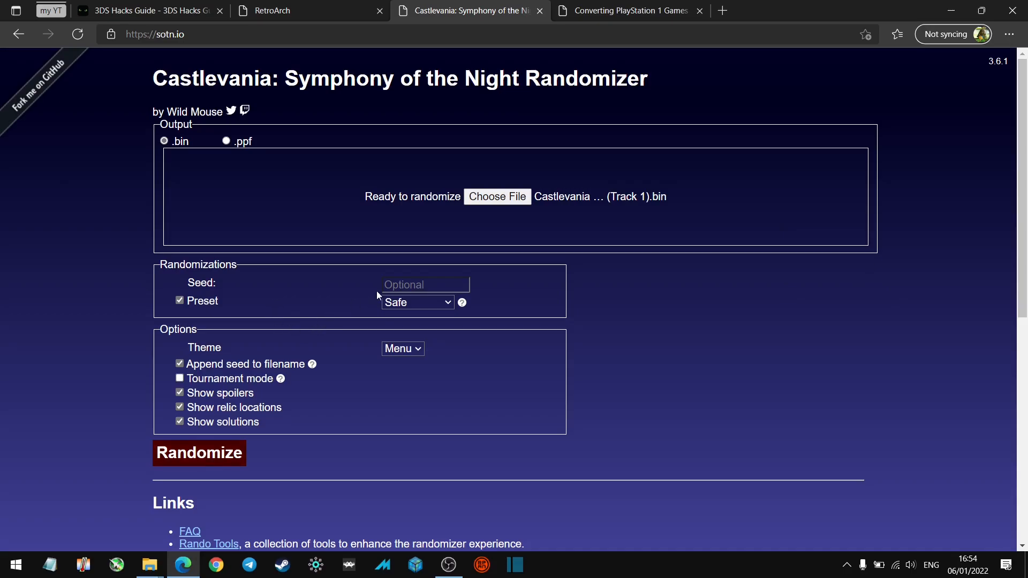
mouse_move(462, 303)
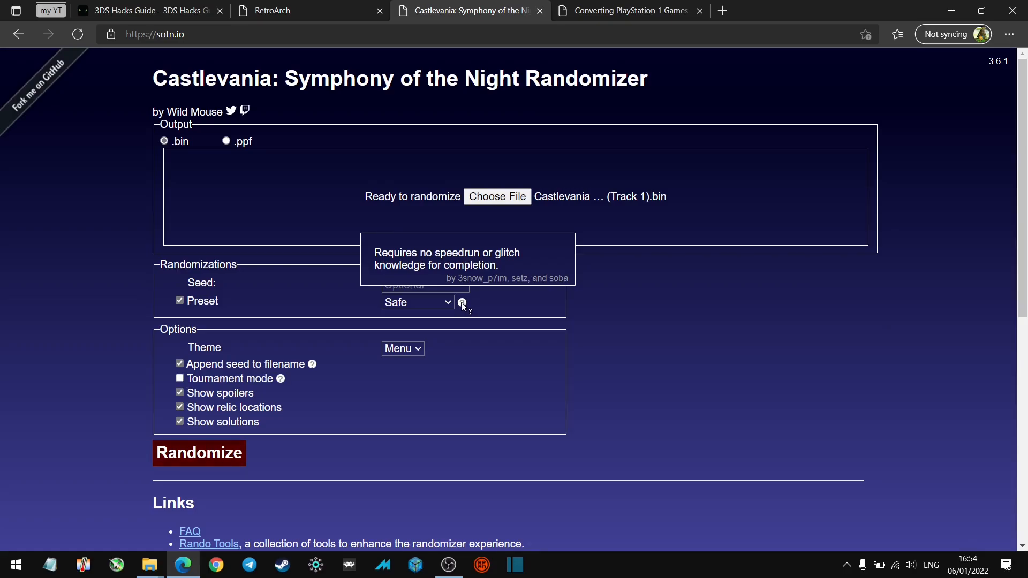
mouse_move(451, 308)
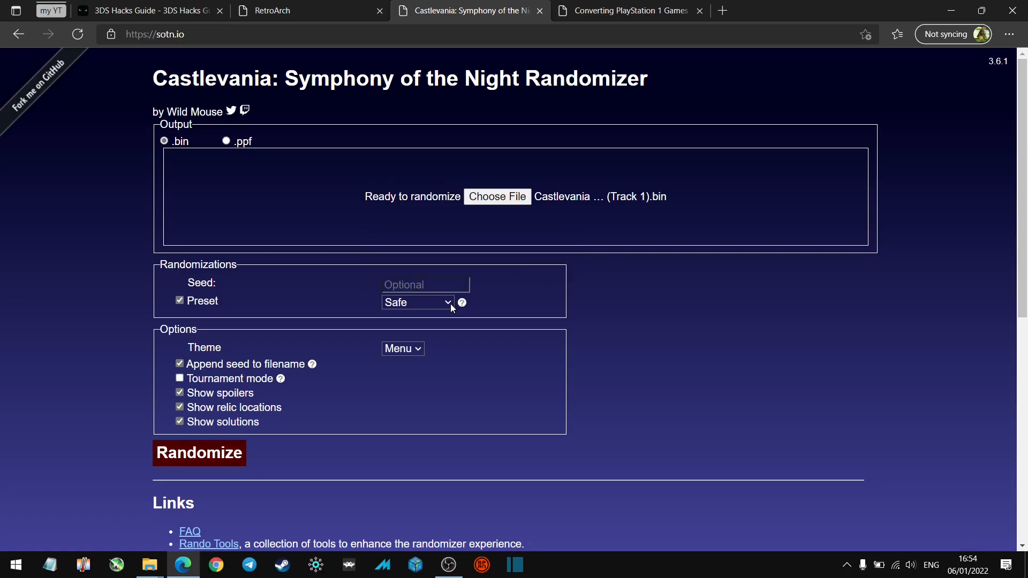
left_click(417, 302)
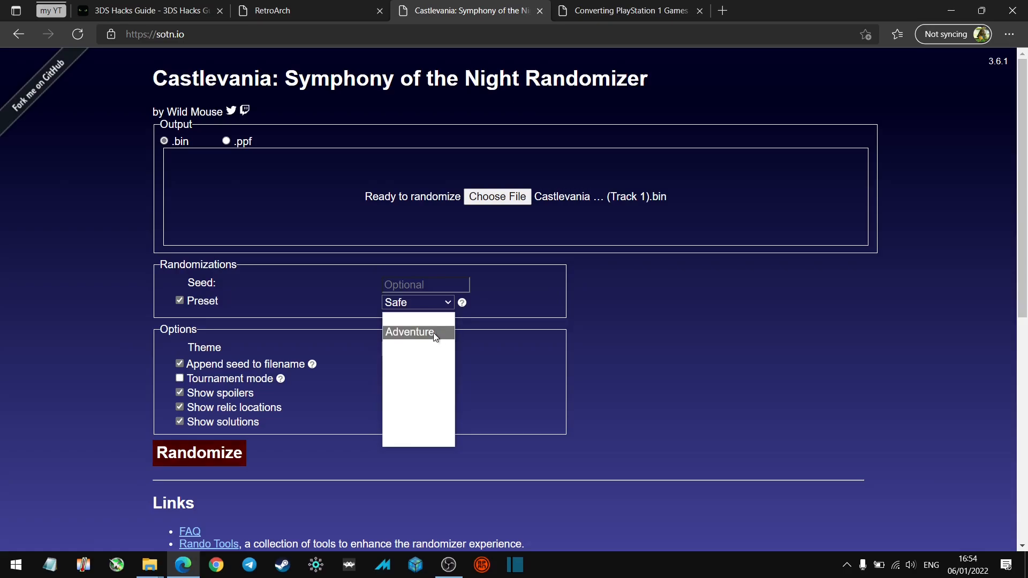
left_click(409, 332)
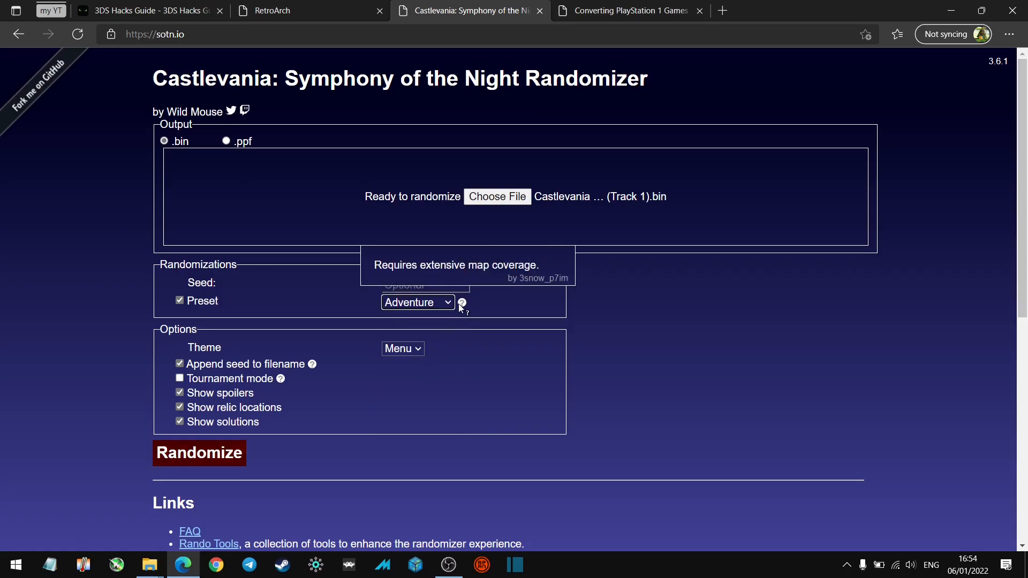
left_click(418, 302)
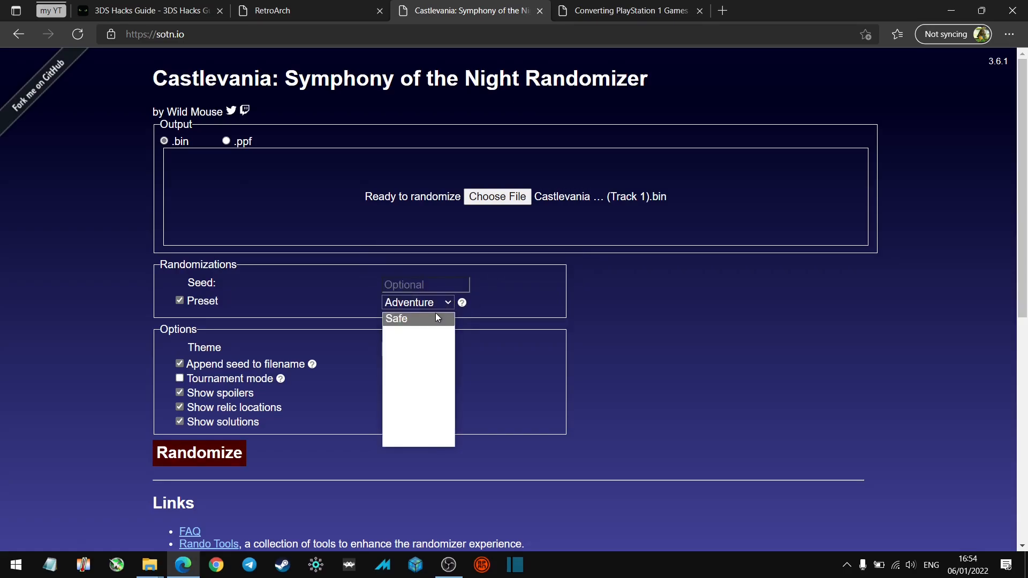
left_click(396, 319)
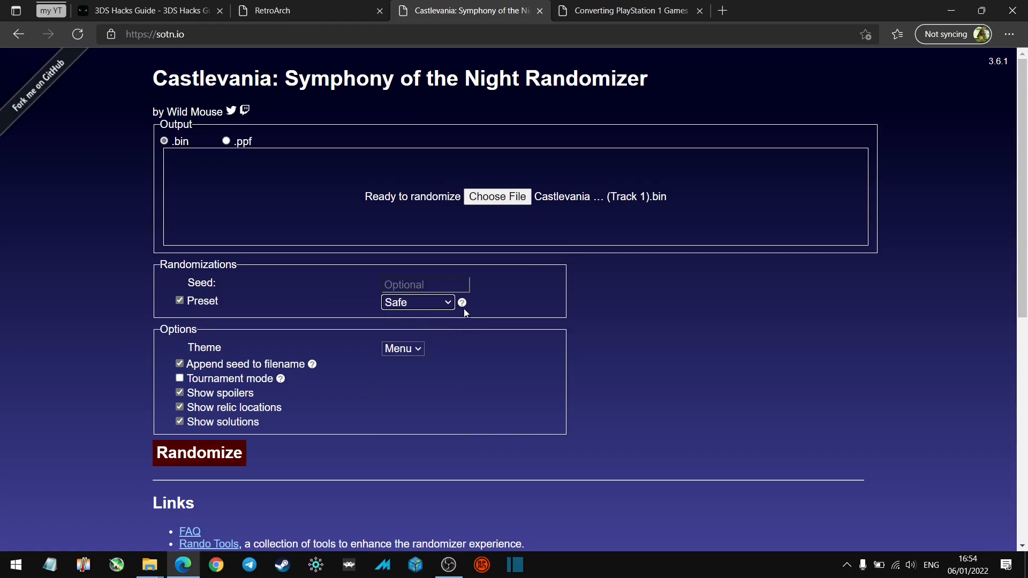
mouse_move(250, 373)
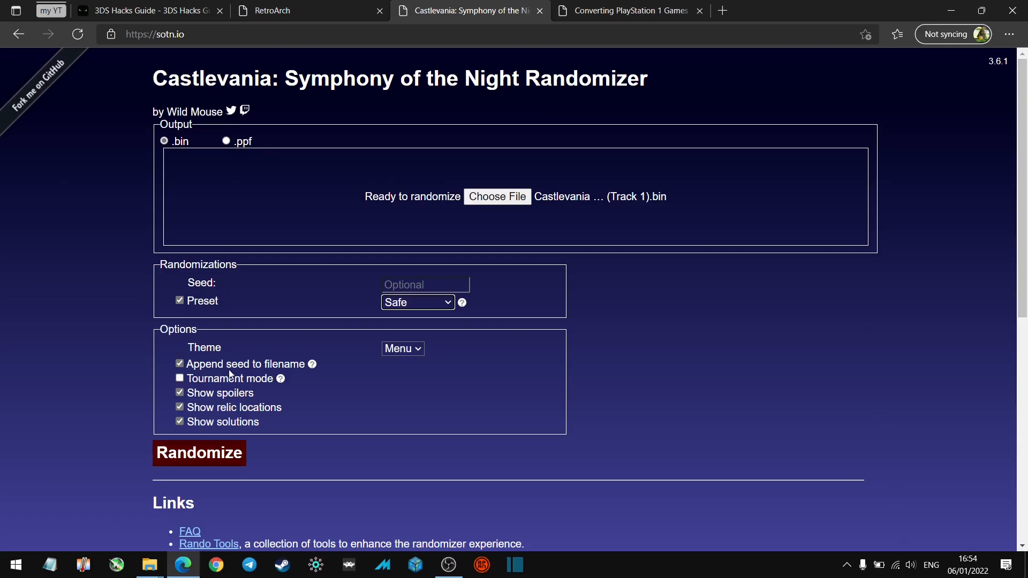
mouse_move(309, 372)
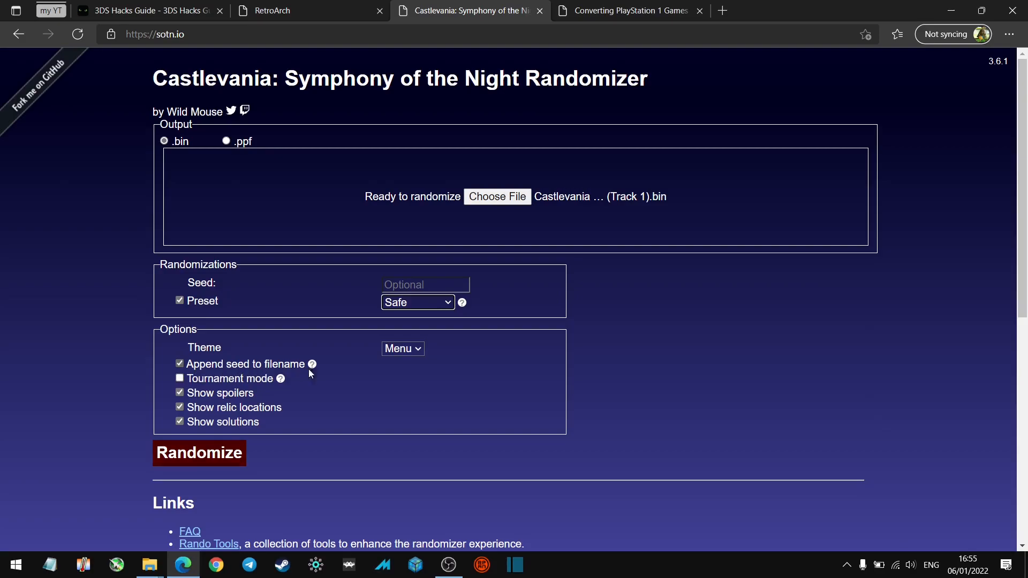
mouse_move(332, 375)
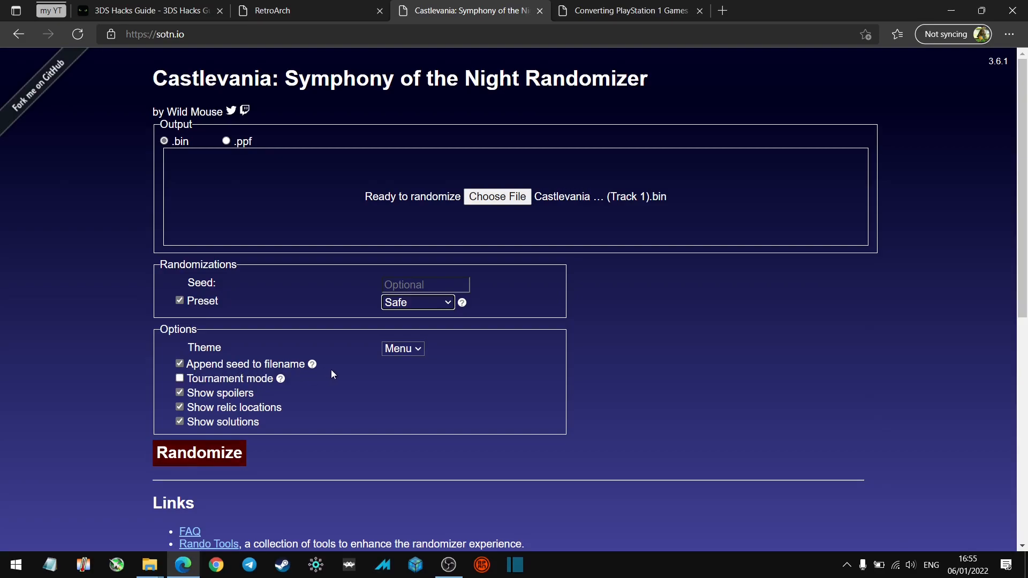
left_click(426, 285)
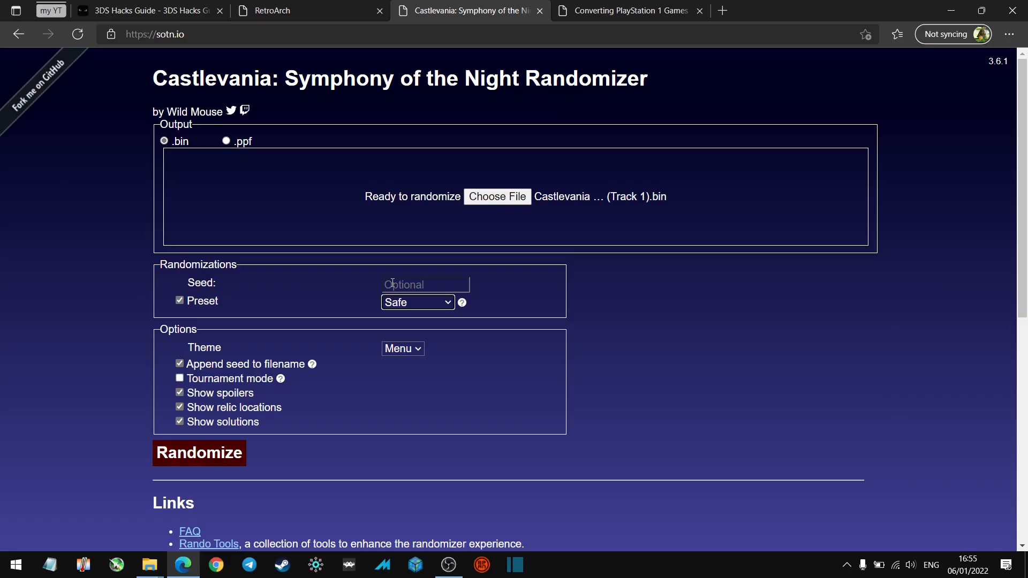
mouse_move(307, 364)
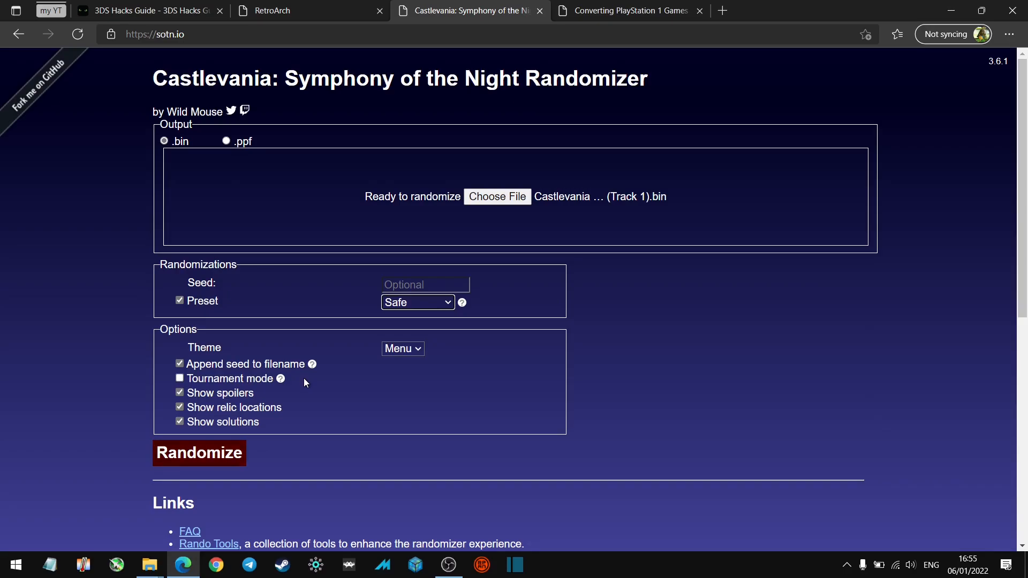
mouse_move(307, 381)
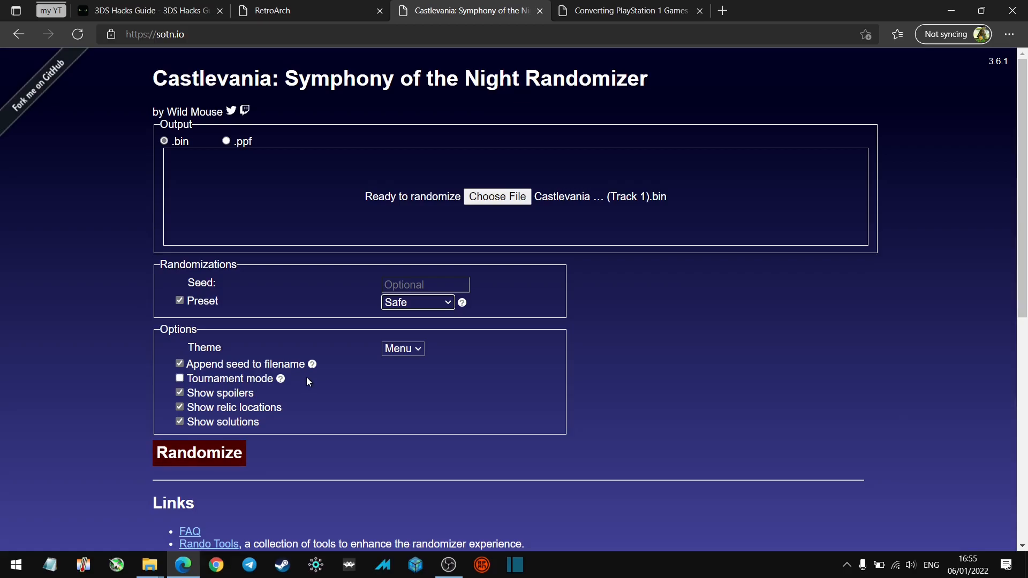
mouse_move(339, 390)
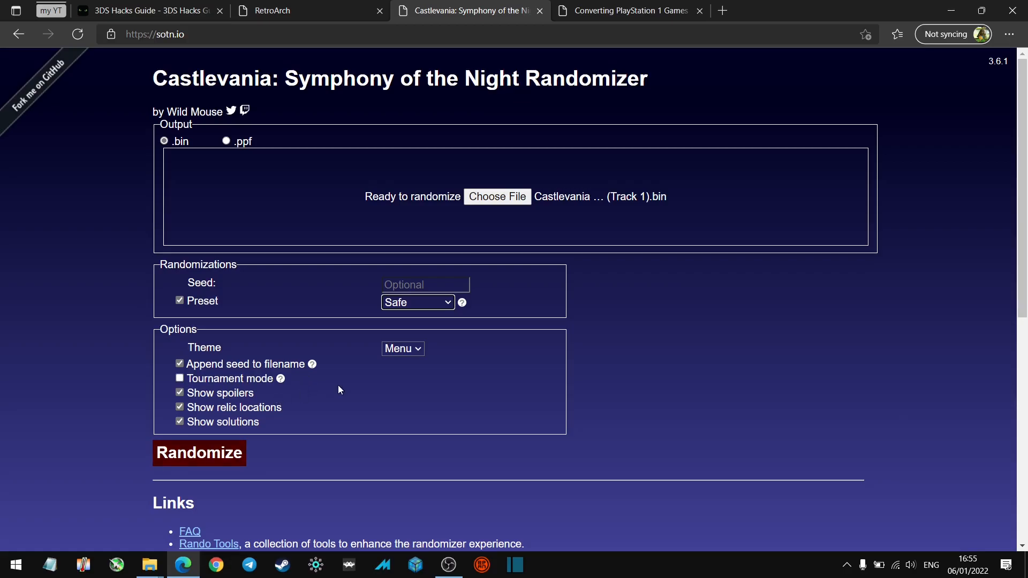
mouse_move(261, 400)
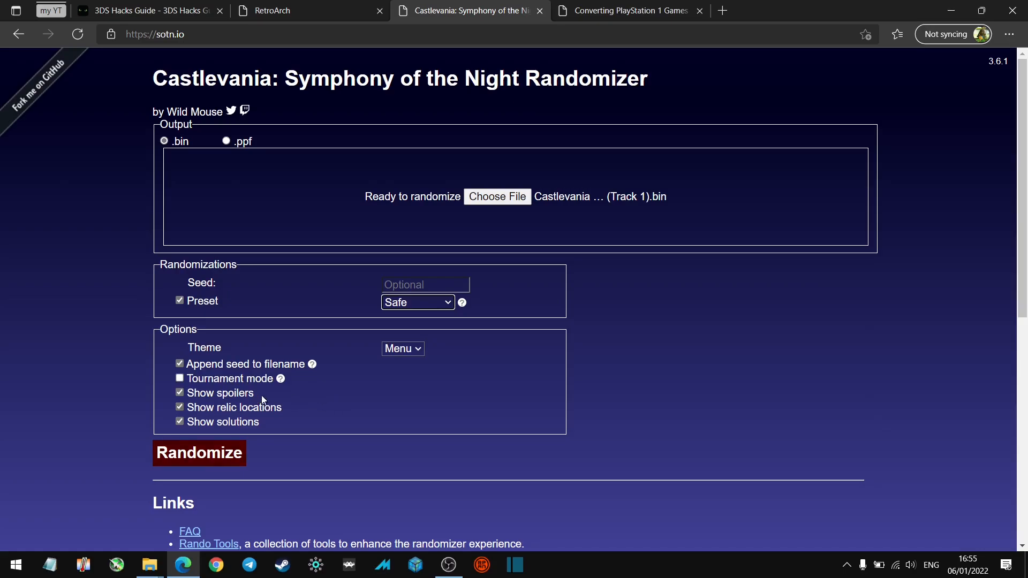
mouse_move(248, 411)
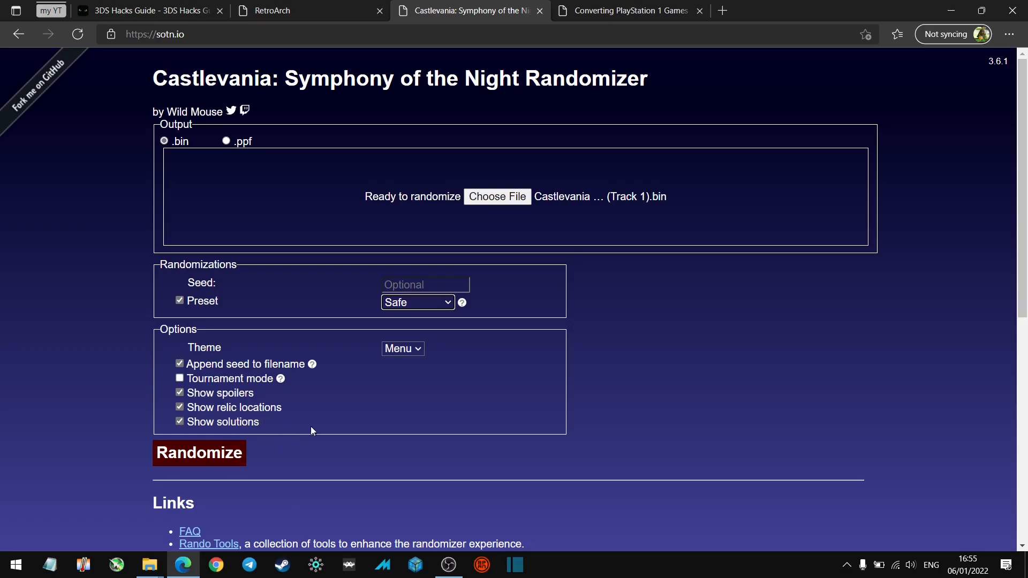
mouse_move(213, 460)
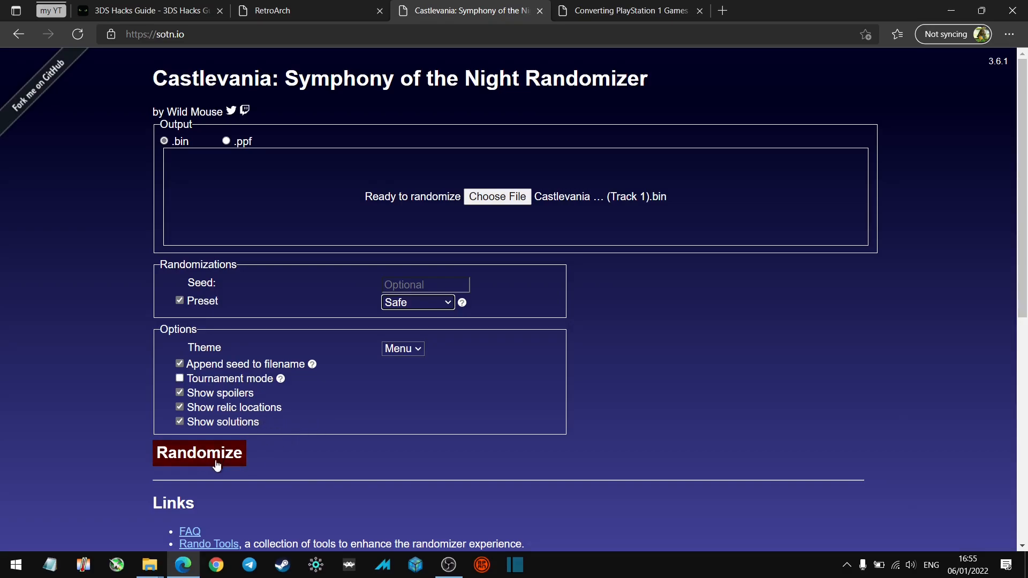
left_click(215, 453)
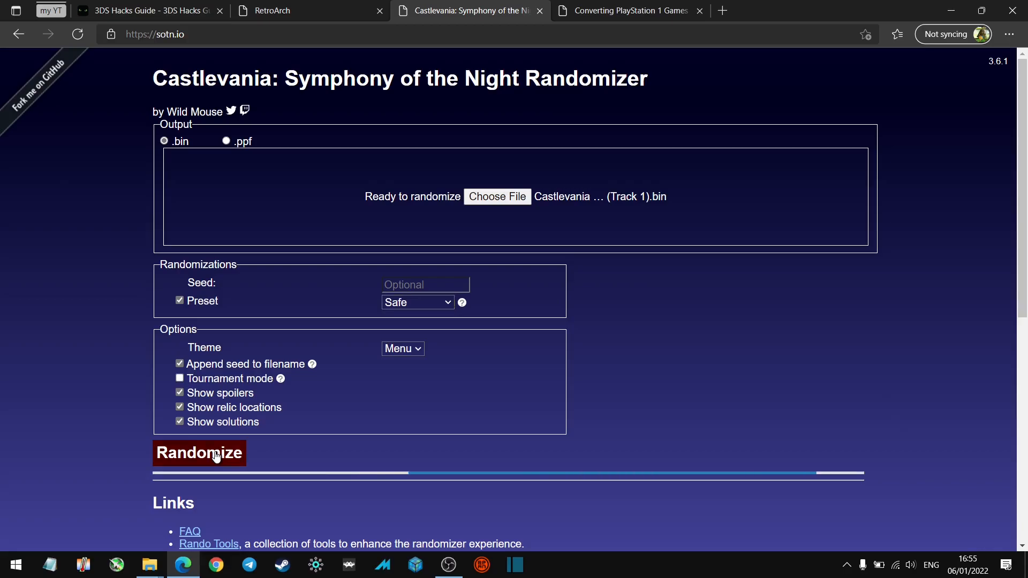
mouse_move(232, 439)
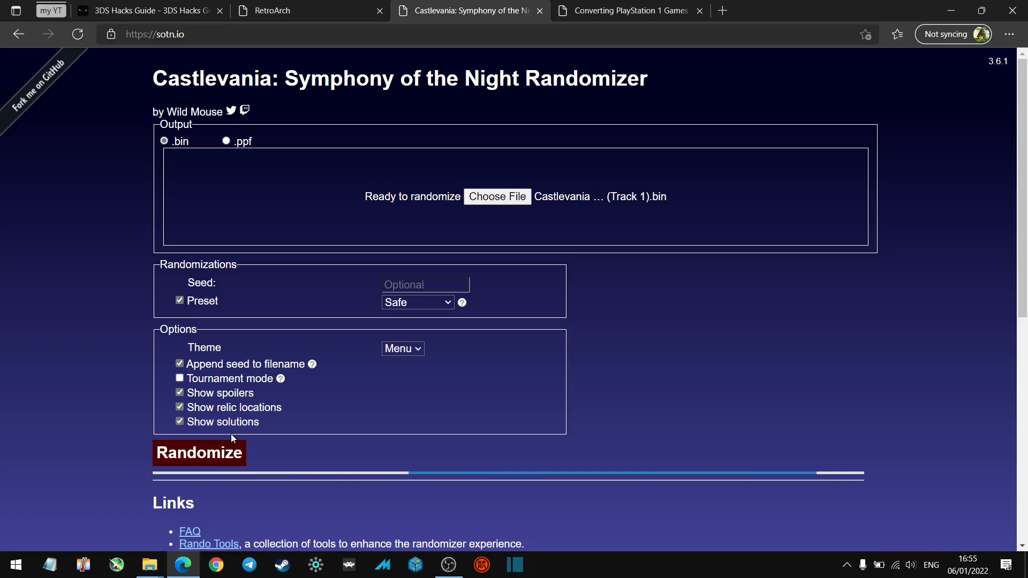
left_click(199, 452)
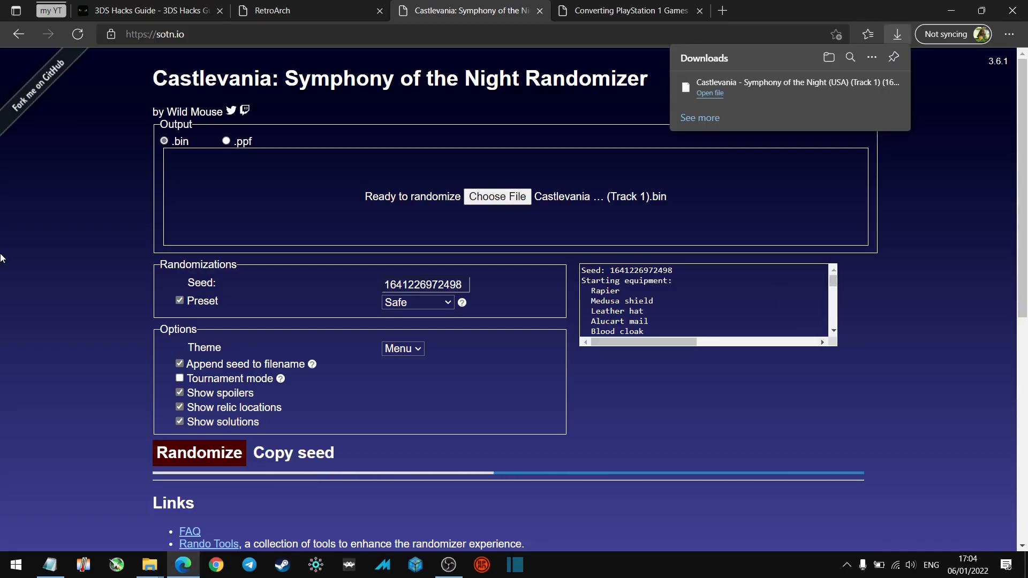
mouse_move(54, 400)
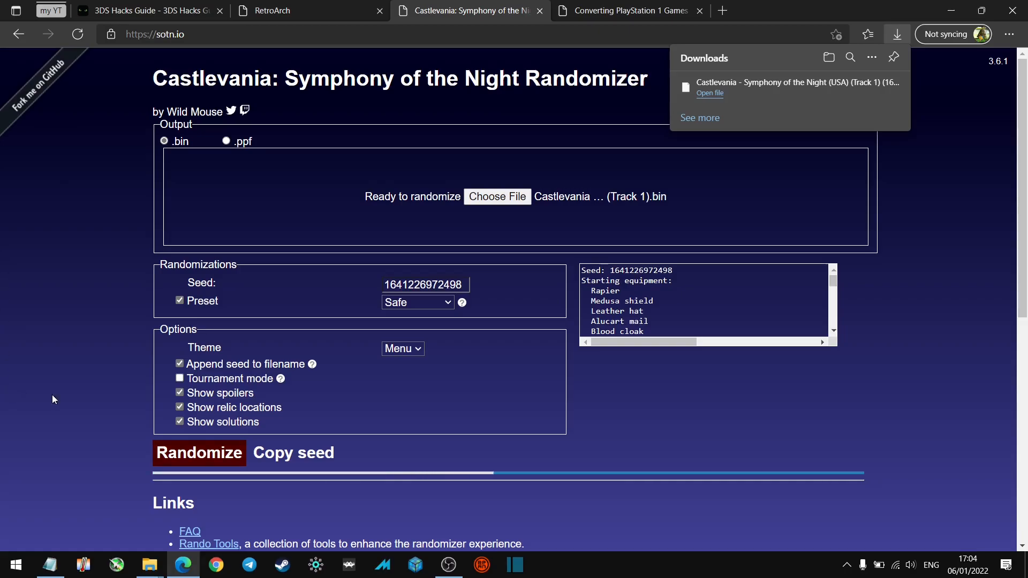
mouse_move(680, 134)
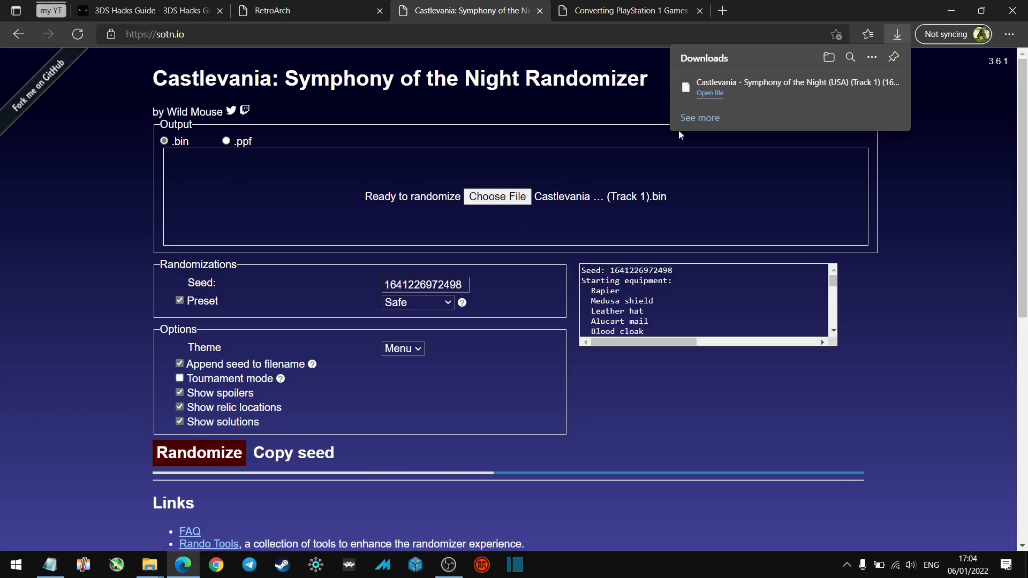
mouse_move(763, 94)
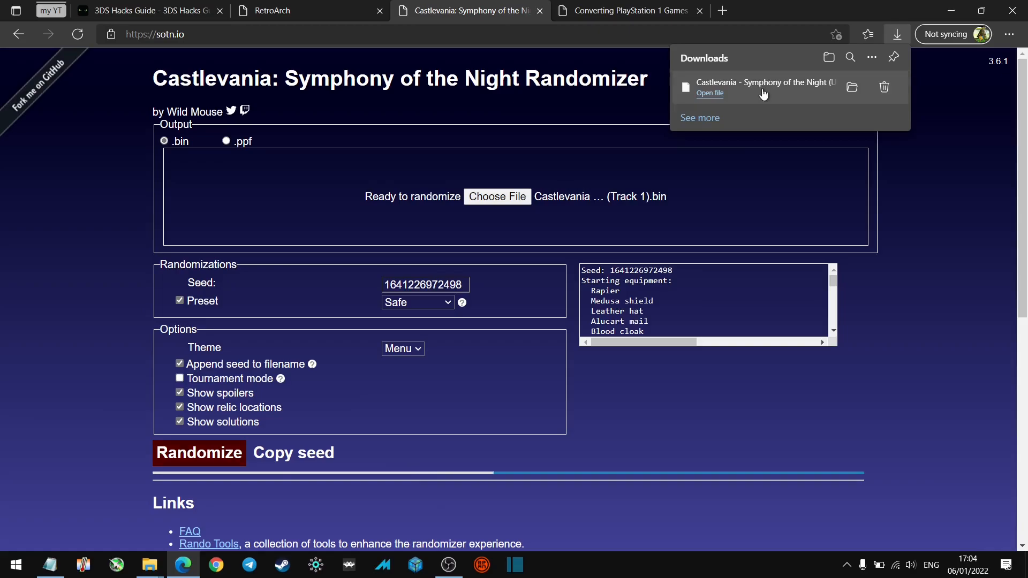
mouse_move(786, 87)
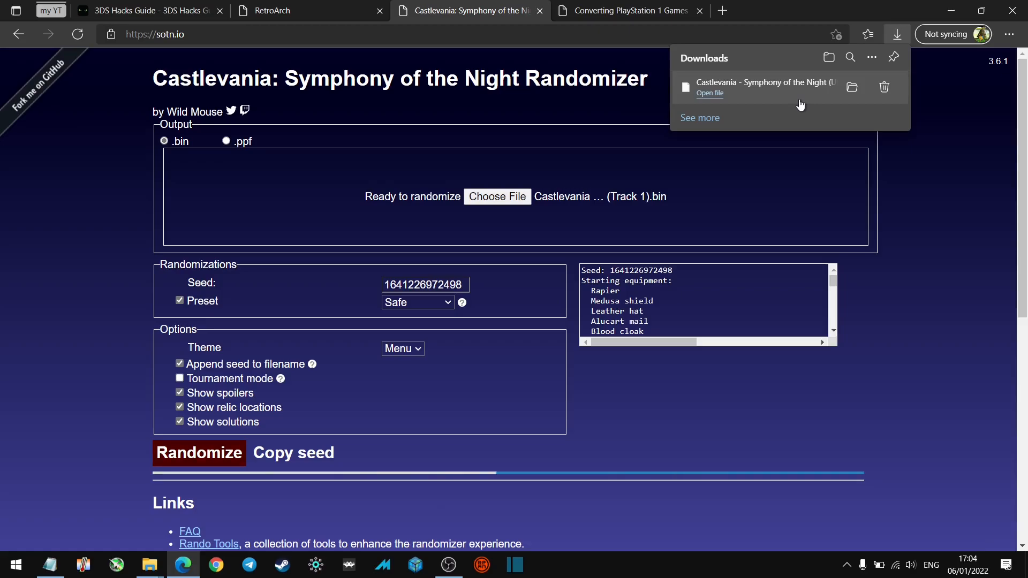
Step: Show the downloaded randomized .bin in its Downloads D folder, centred on screen
left_click(852, 86)
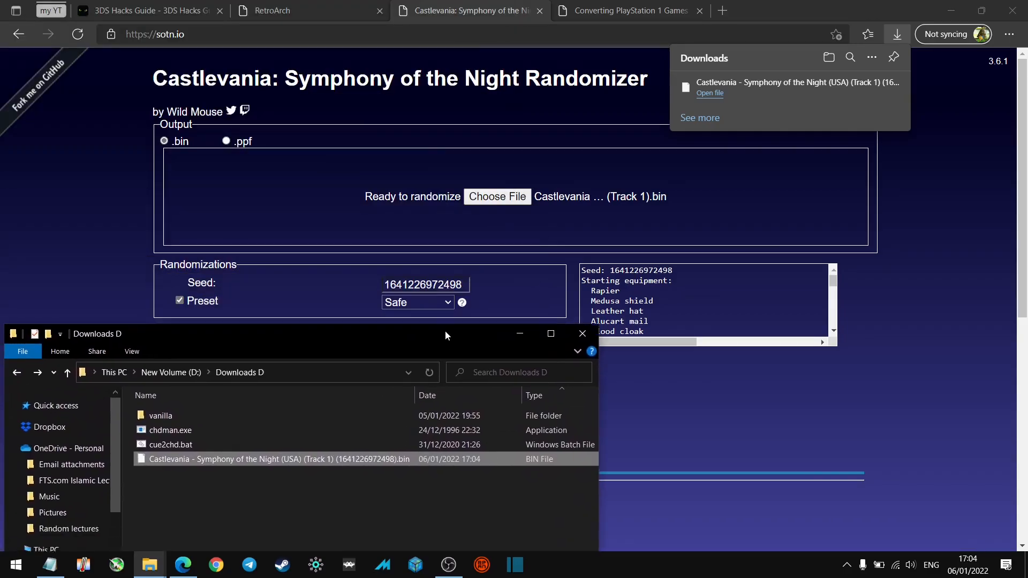
left_click_drag(446, 334, 496, 307)
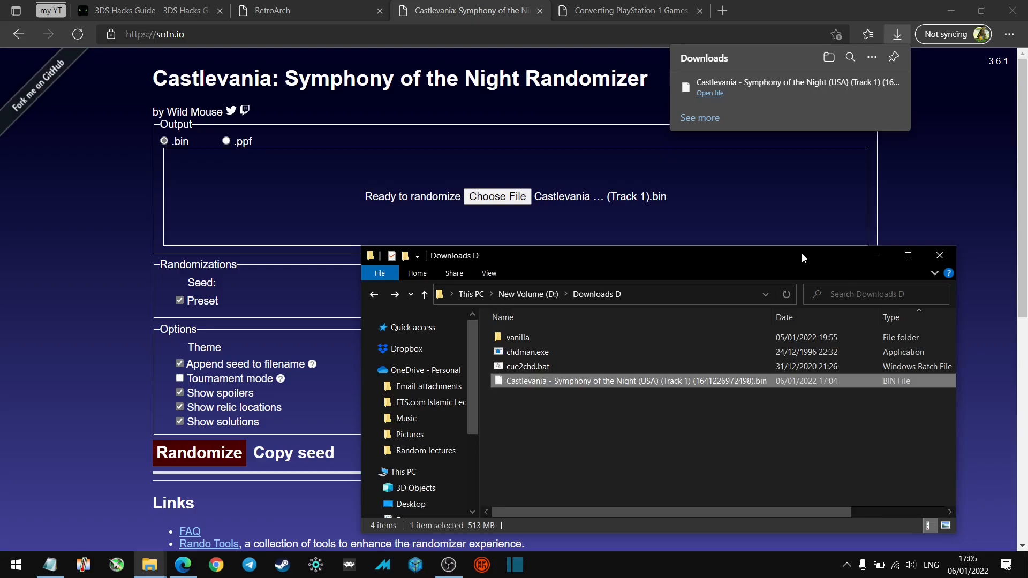
left_click(634, 10)
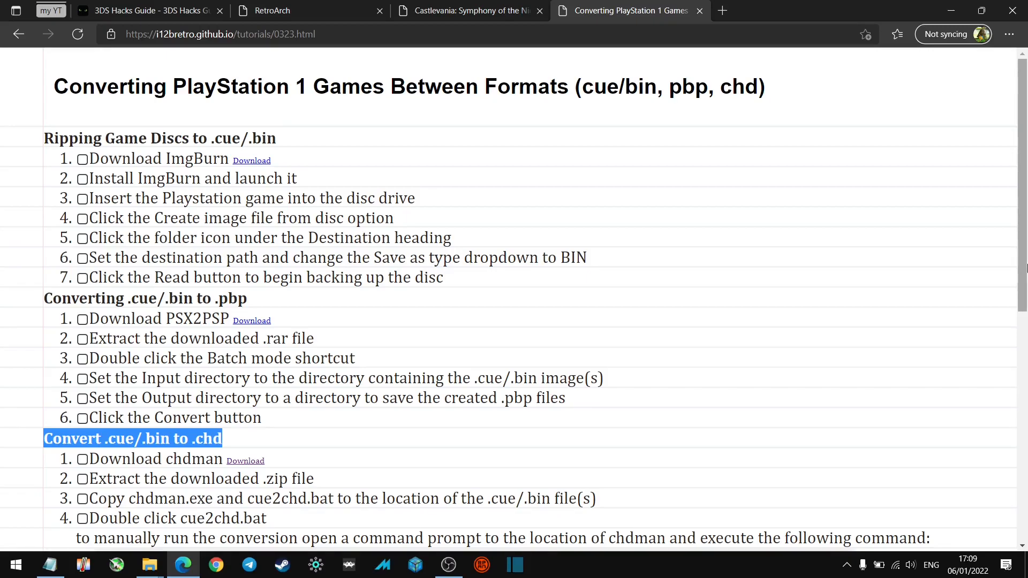
mouse_move(1004, 239)
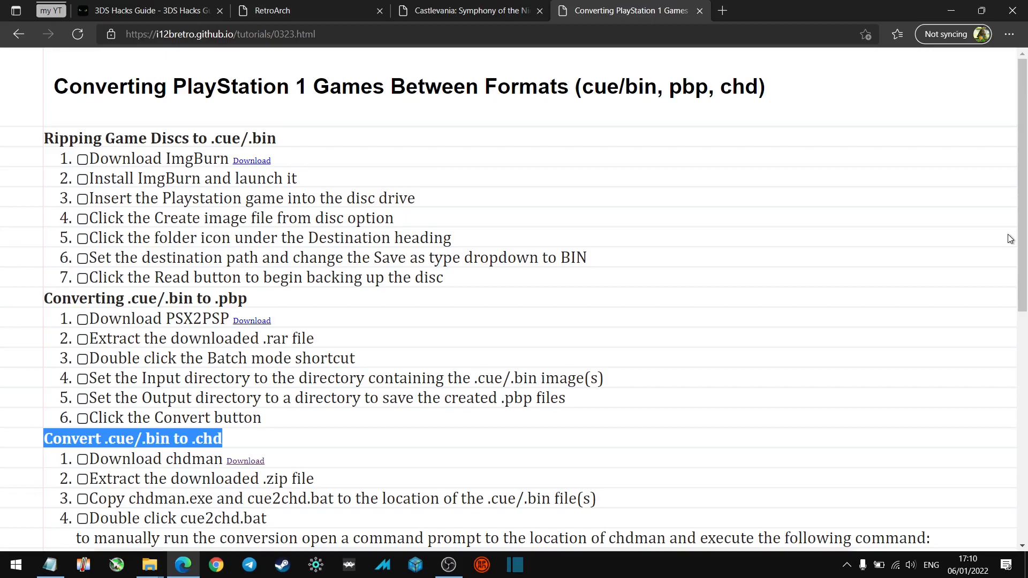
mouse_move(771, 184)
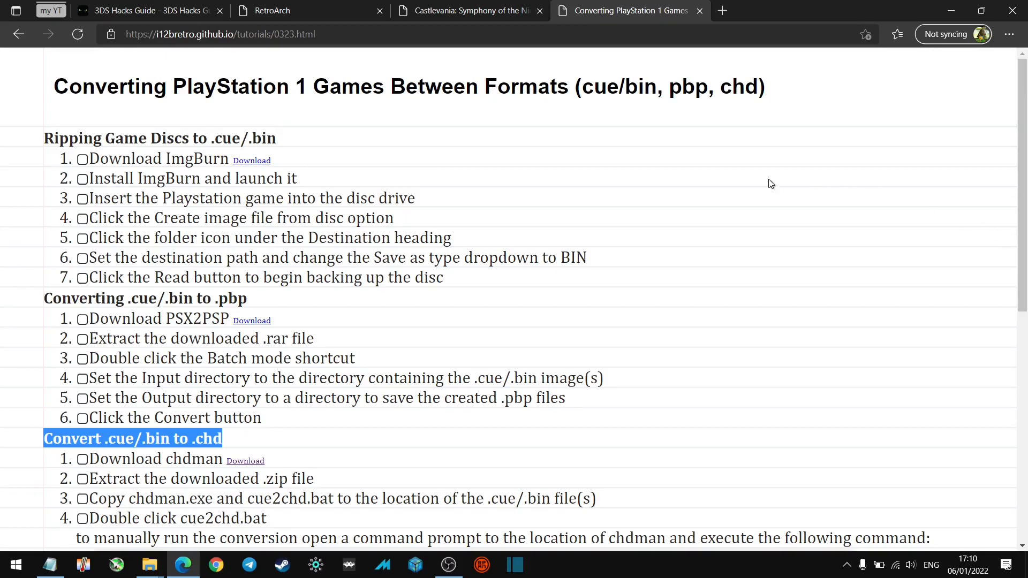
mouse_move(94, 5)
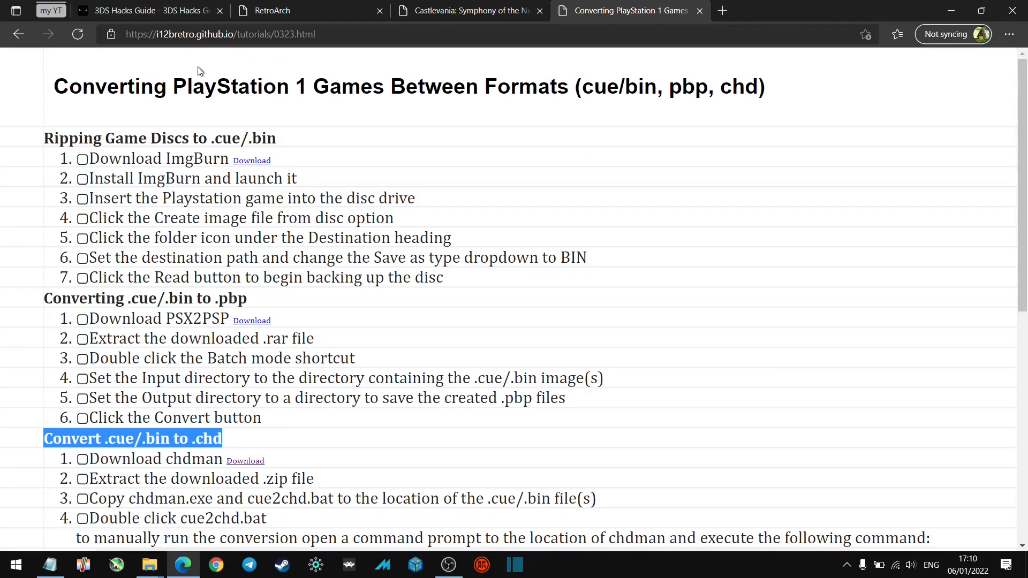
mouse_move(234, 71)
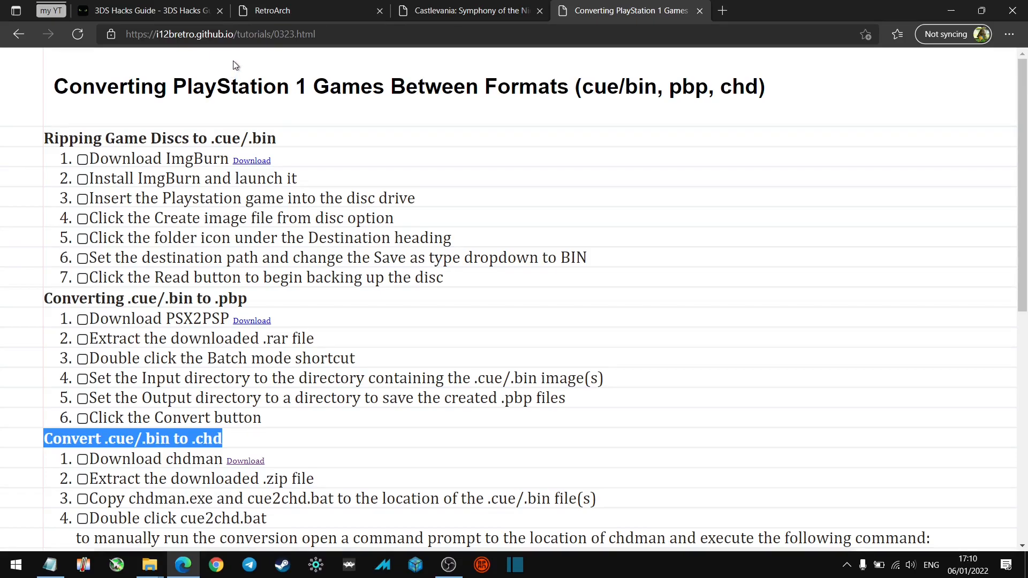
mouse_move(336, 377)
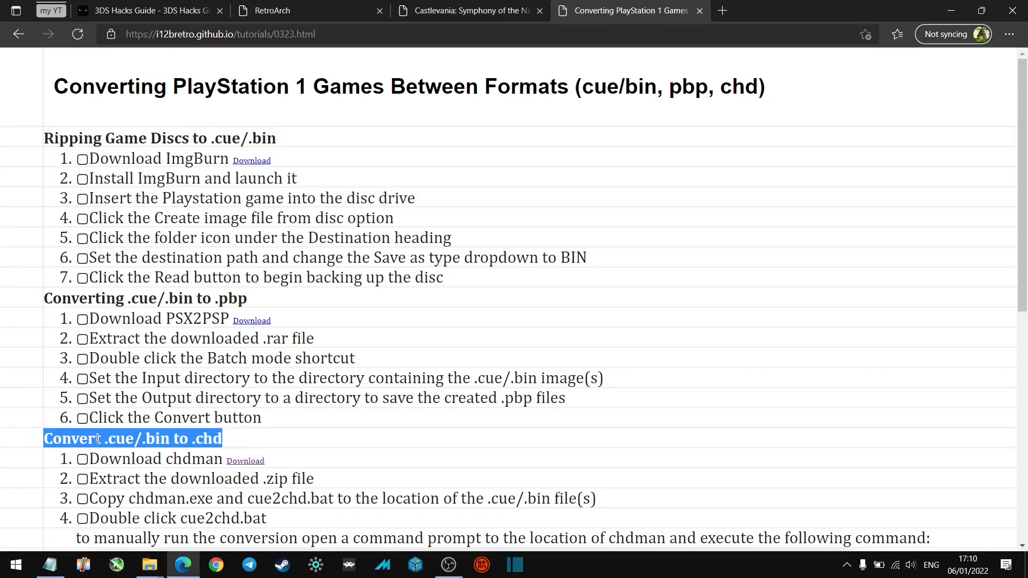
mouse_move(255, 473)
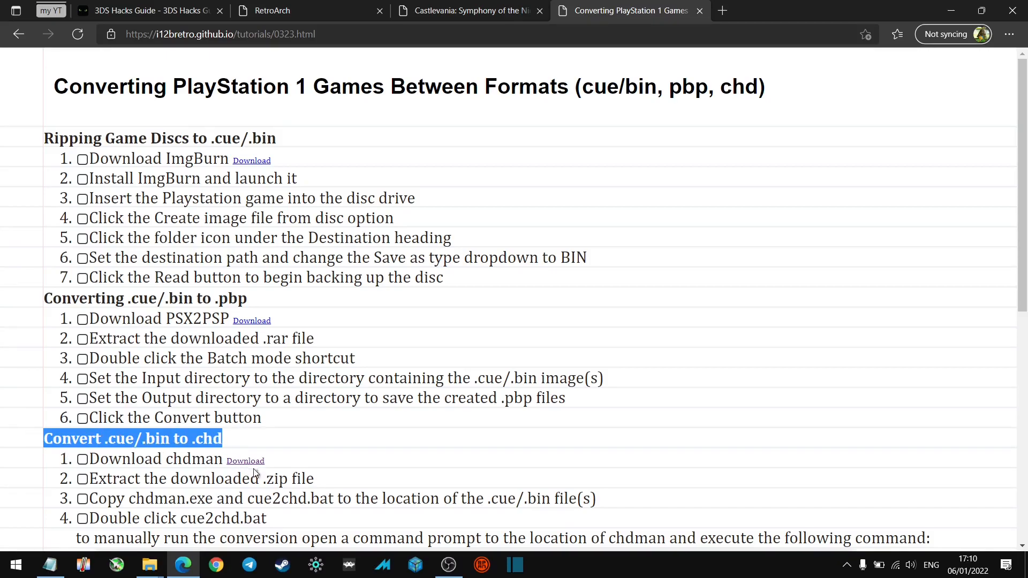
Step: Download chdman.zip from its Google Drive page and close that page
left_click(245, 460)
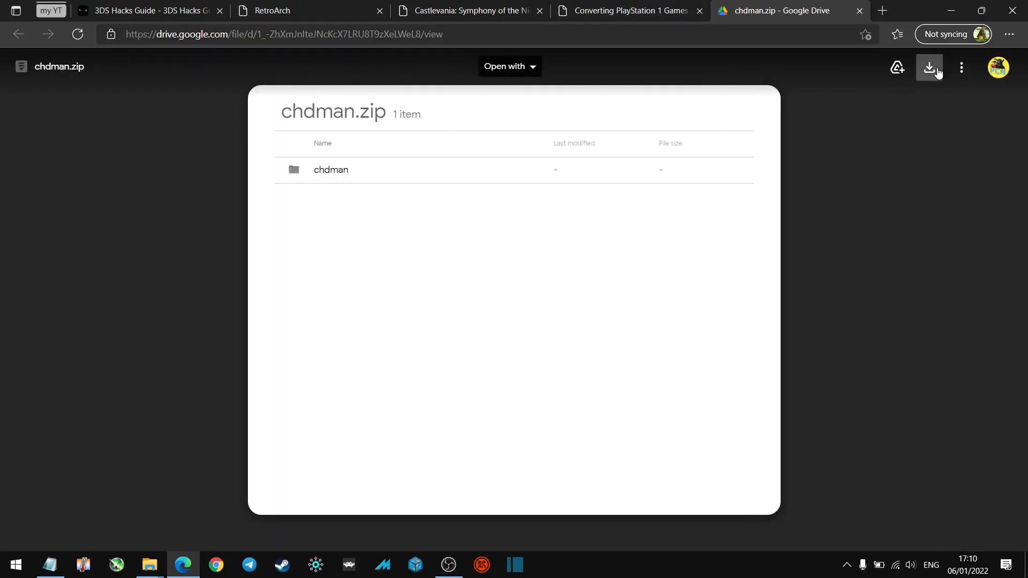
mouse_move(929, 68)
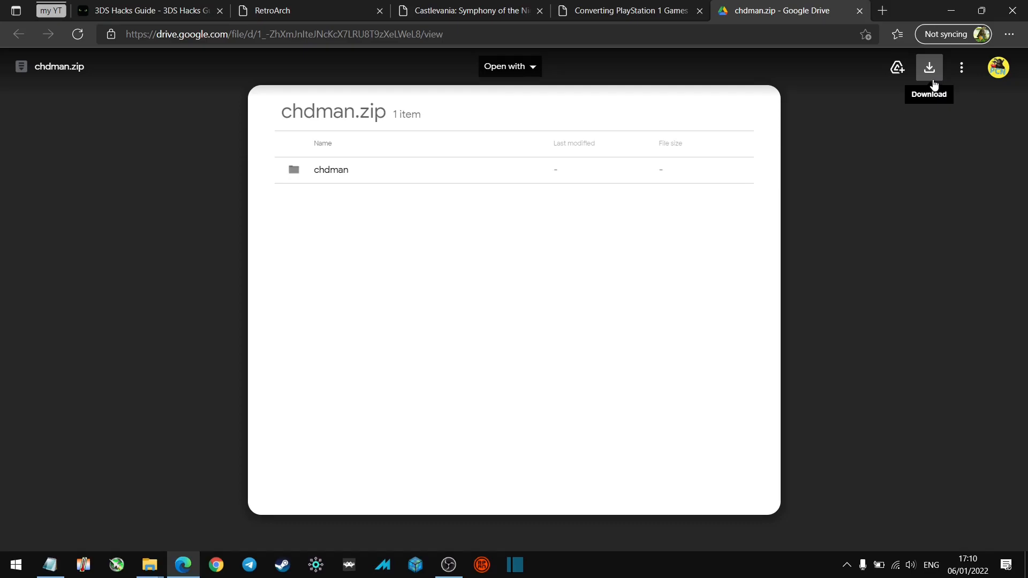
mouse_move(799, 17)
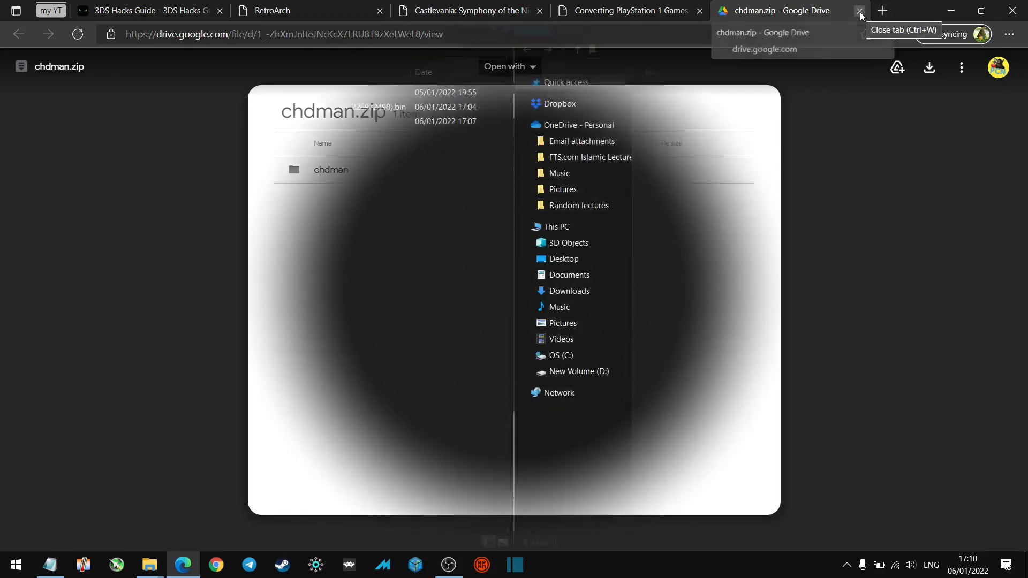
left_click(860, 10)
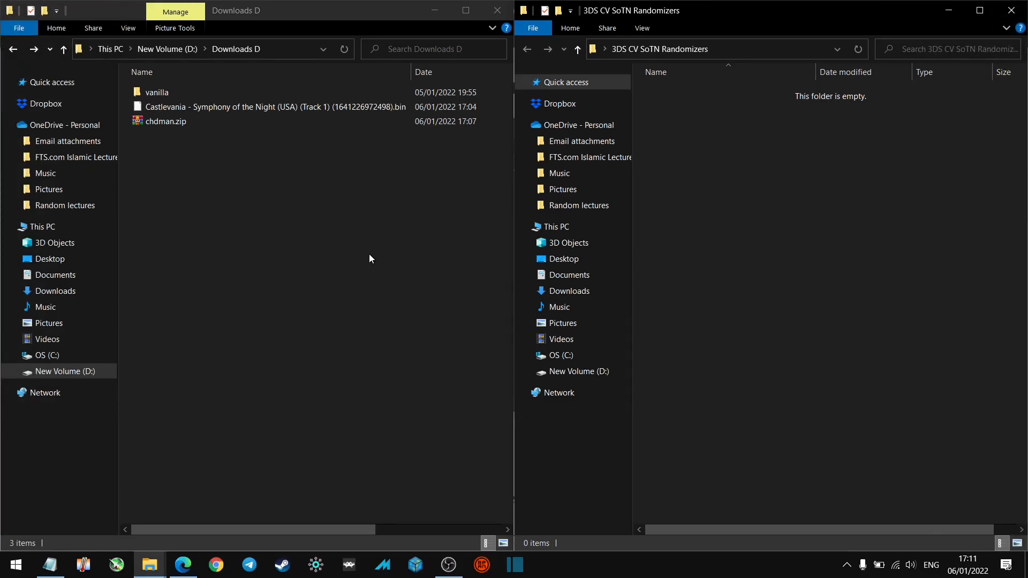
mouse_move(223, 135)
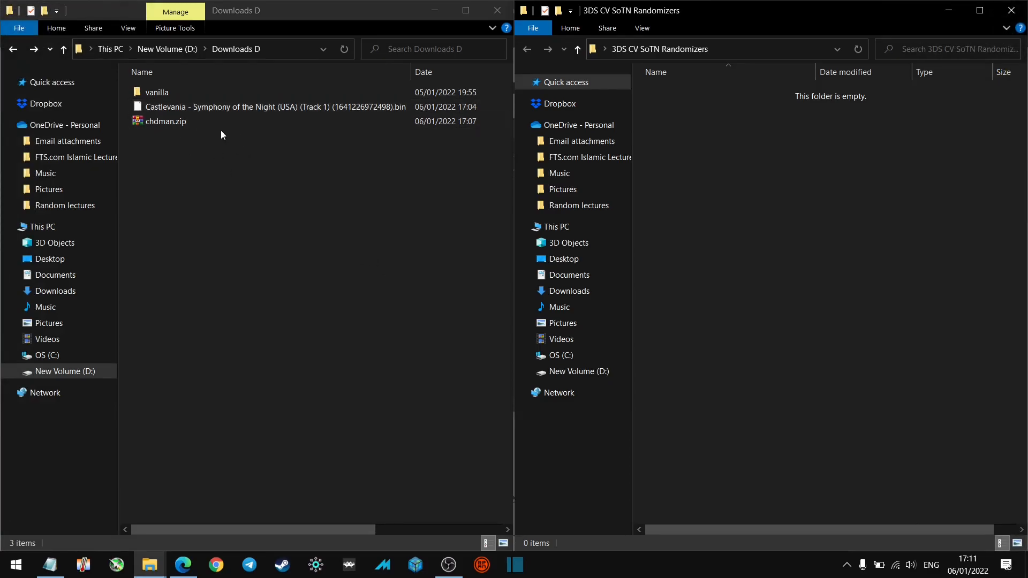
Step: In vanilla > Castlevania - Symphony of the Night (USA), select the Track 2 .bin and .cue files
left_click(165, 121)
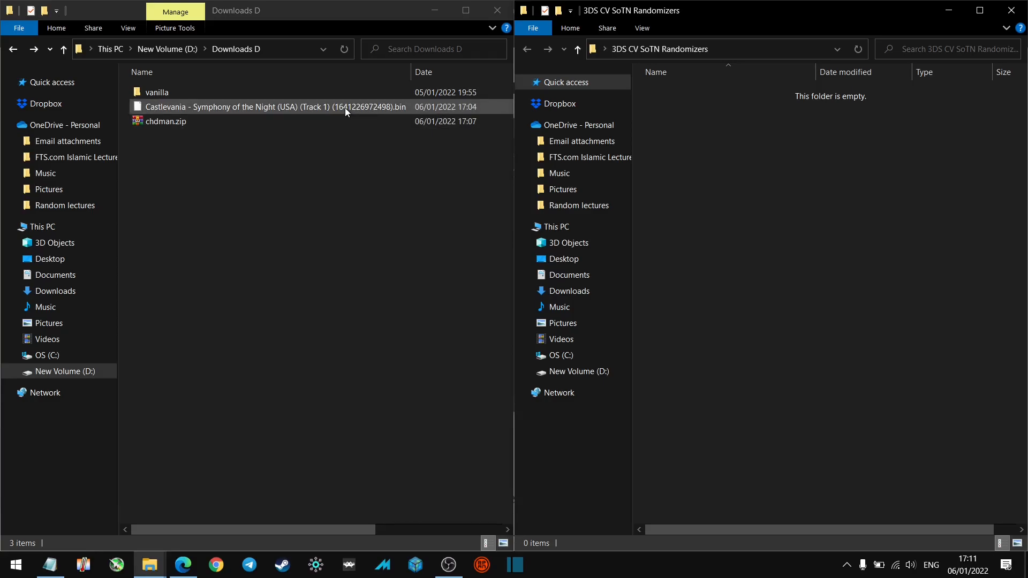
left_click(158, 92)
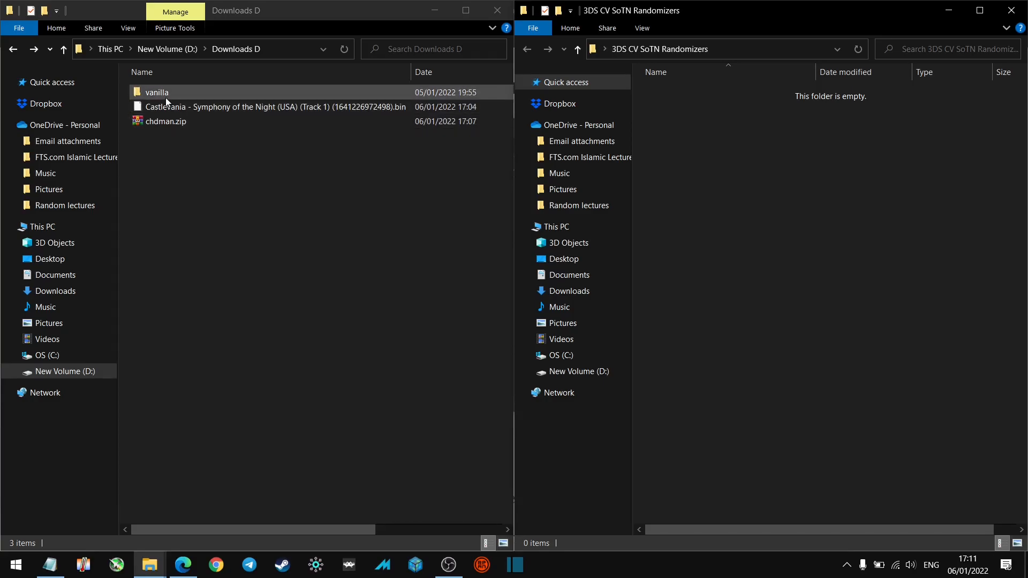
double_click(156, 92)
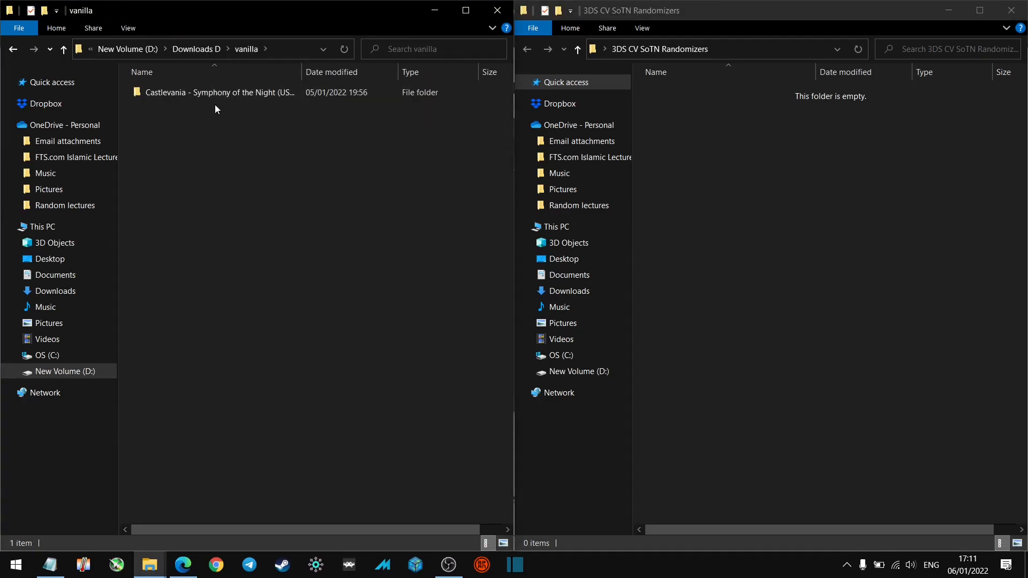
double_click(215, 92)
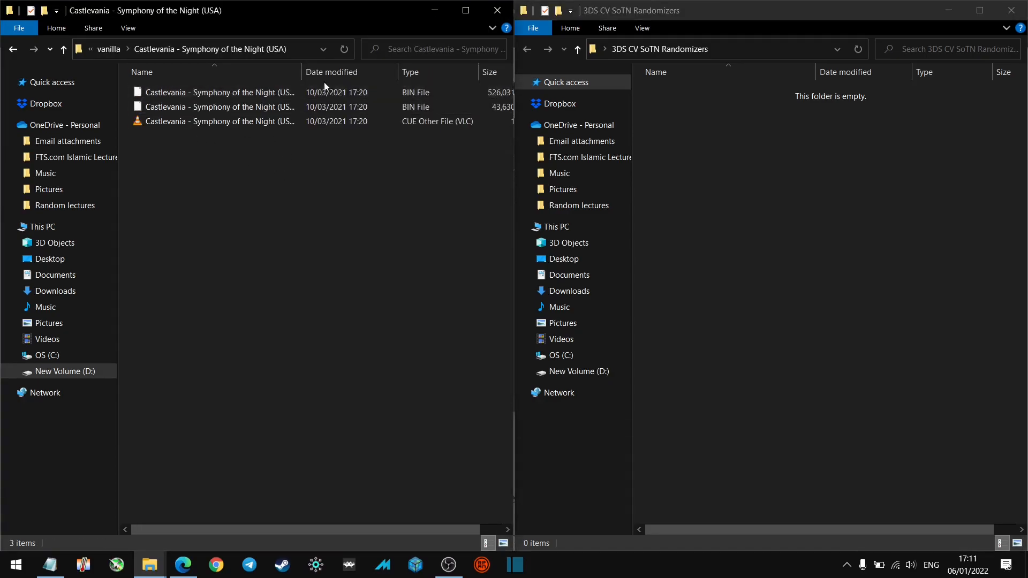
left_click(211, 92)
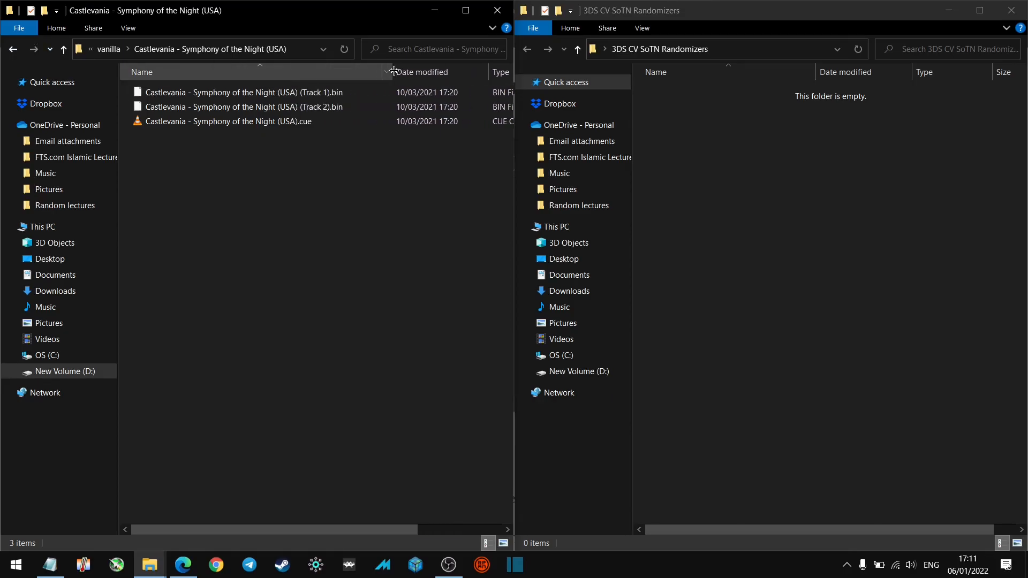
left_click(242, 106)
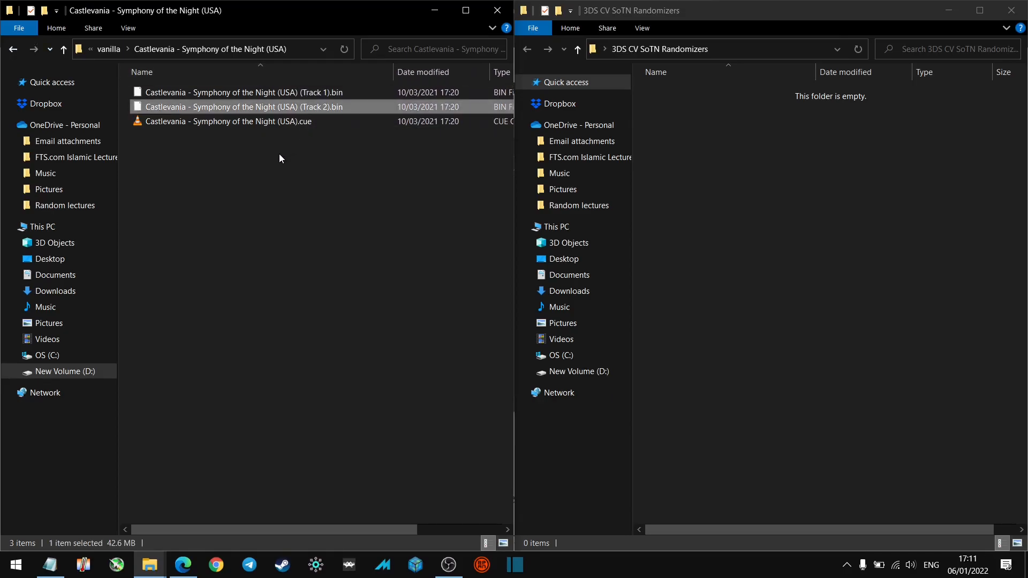
left_click(227, 121)
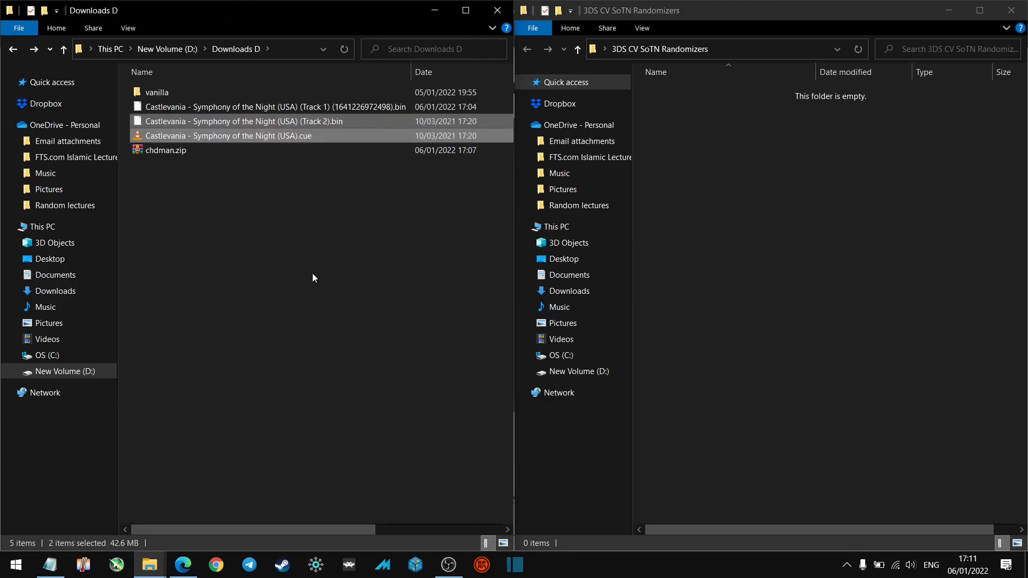
mouse_move(369, 196)
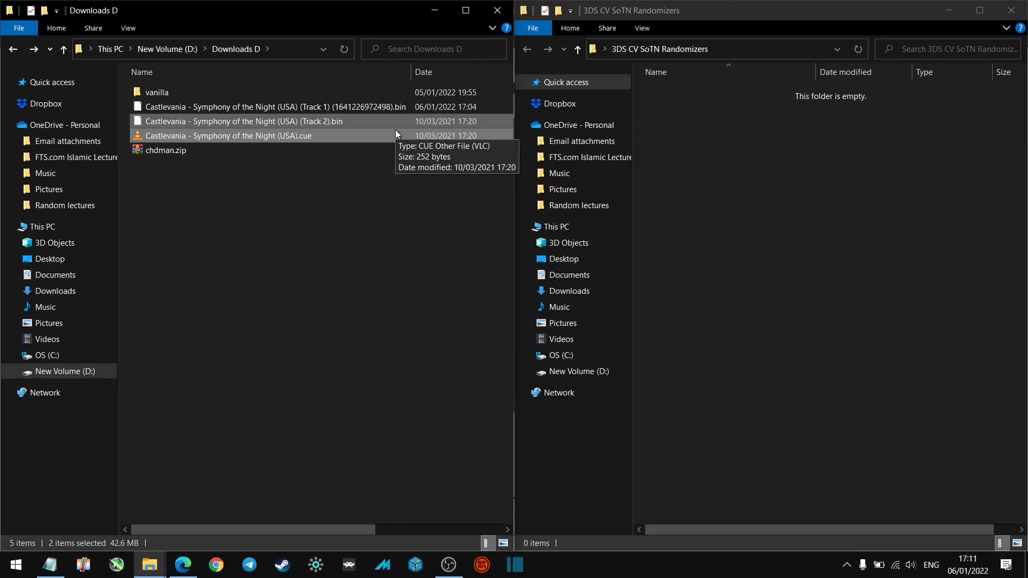
mouse_move(163, 165)
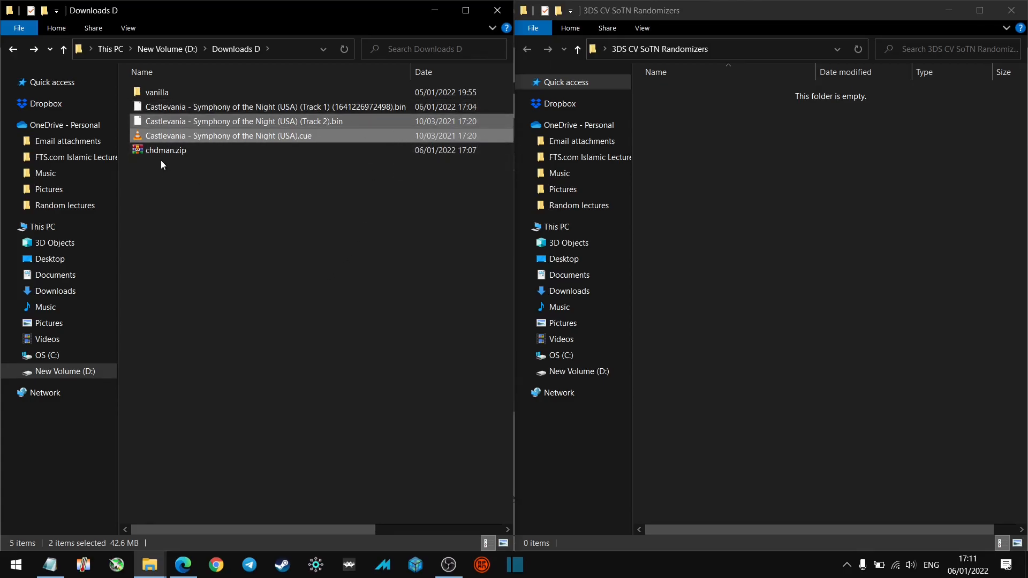
Step: Extract chdman.zip into Downloads D and copy chdman.exe and cue2chd.bat from the chdman folder
right_click(165, 150)
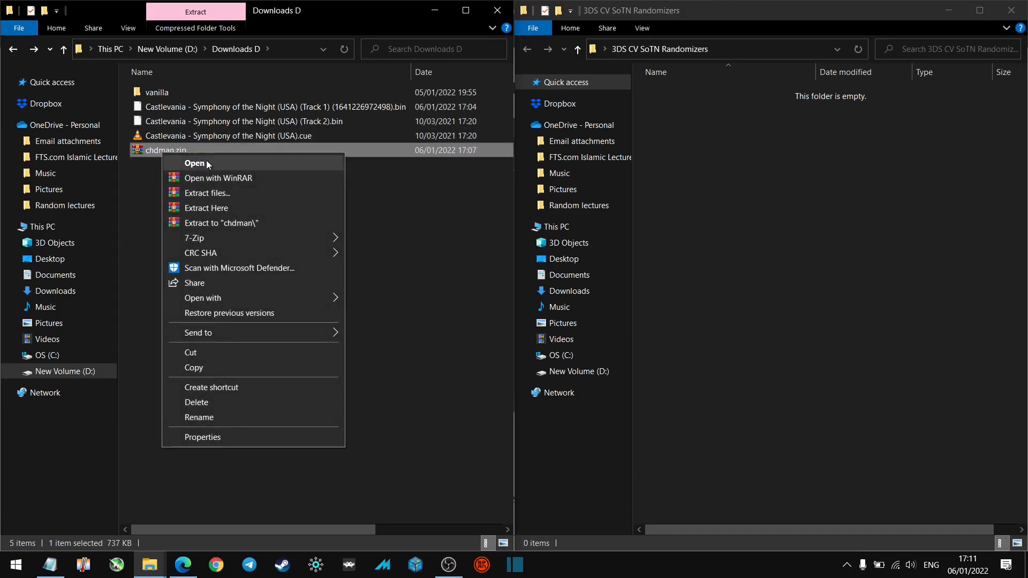
mouse_move(227, 207)
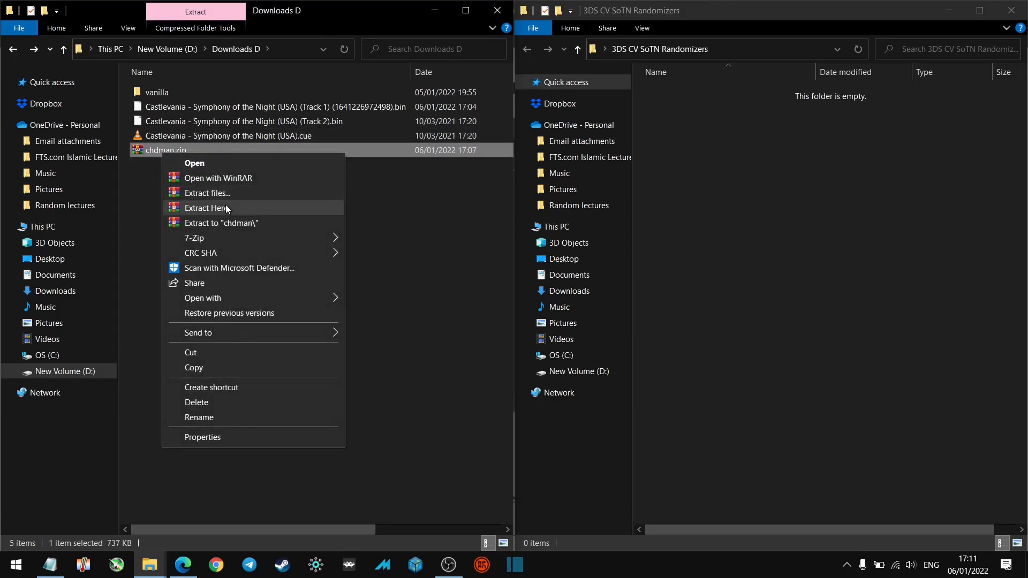
left_click(205, 207)
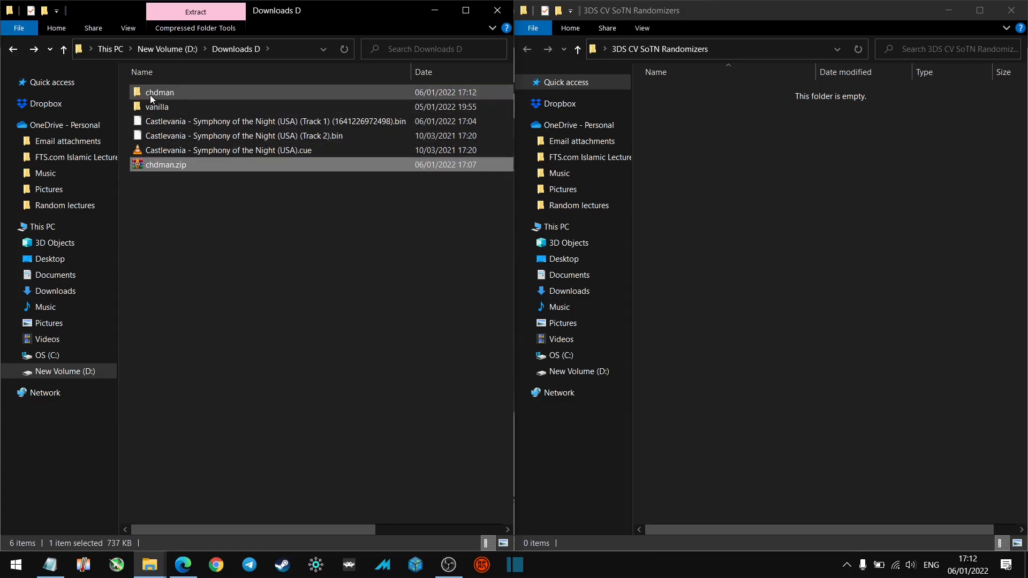
double_click(158, 92)
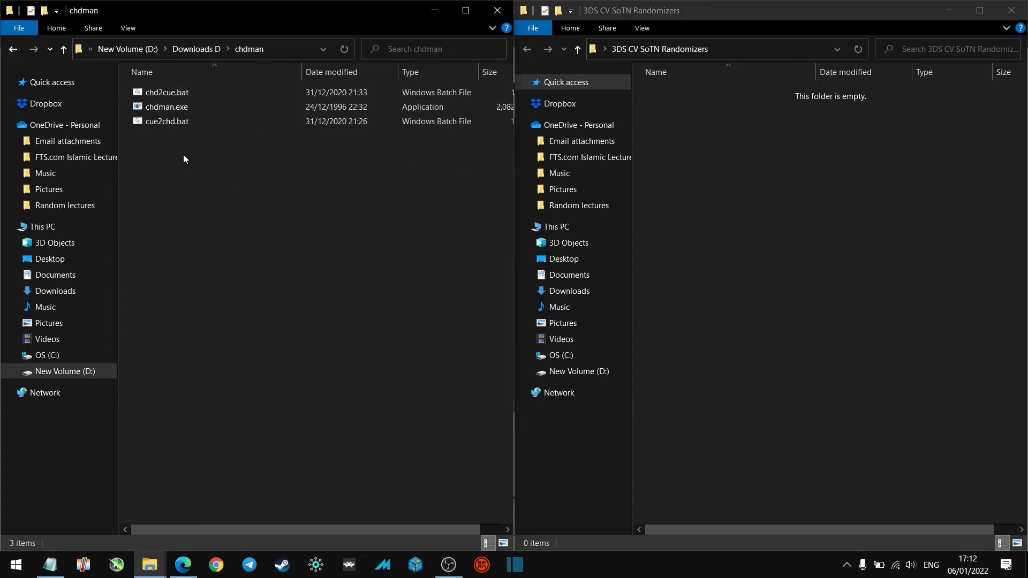
mouse_move(152, 133)
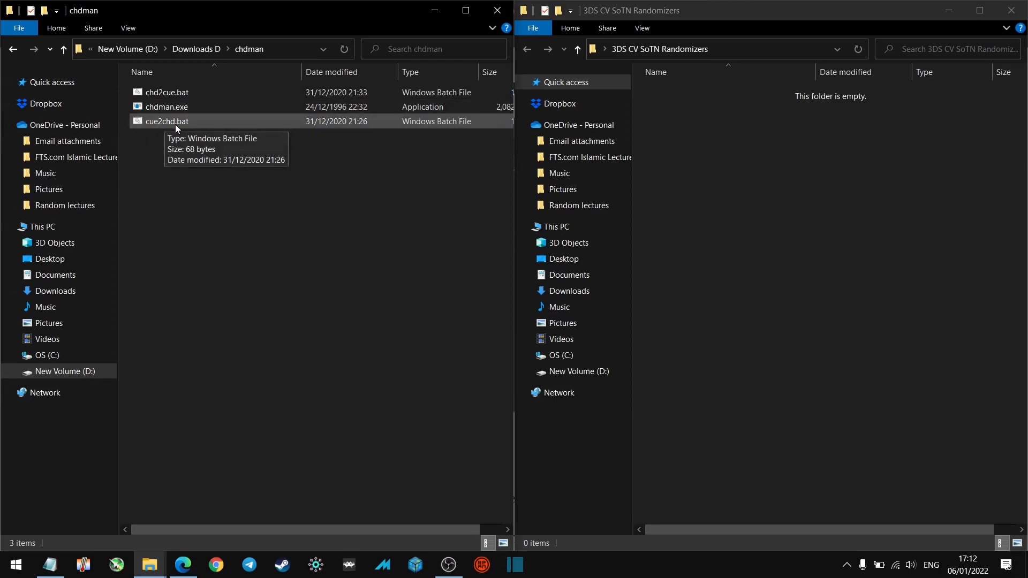
left_click(167, 106)
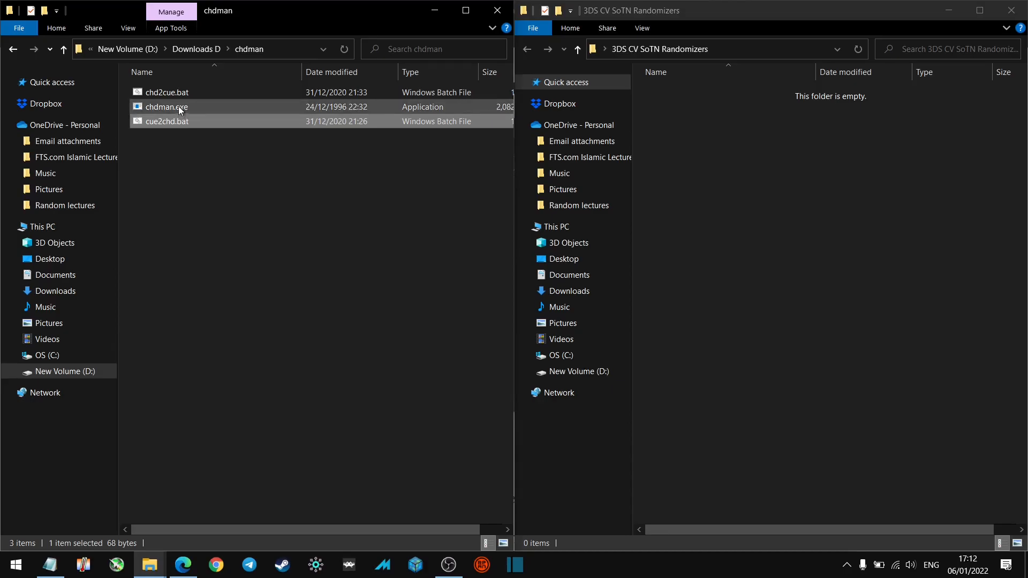
right_click(165, 106)
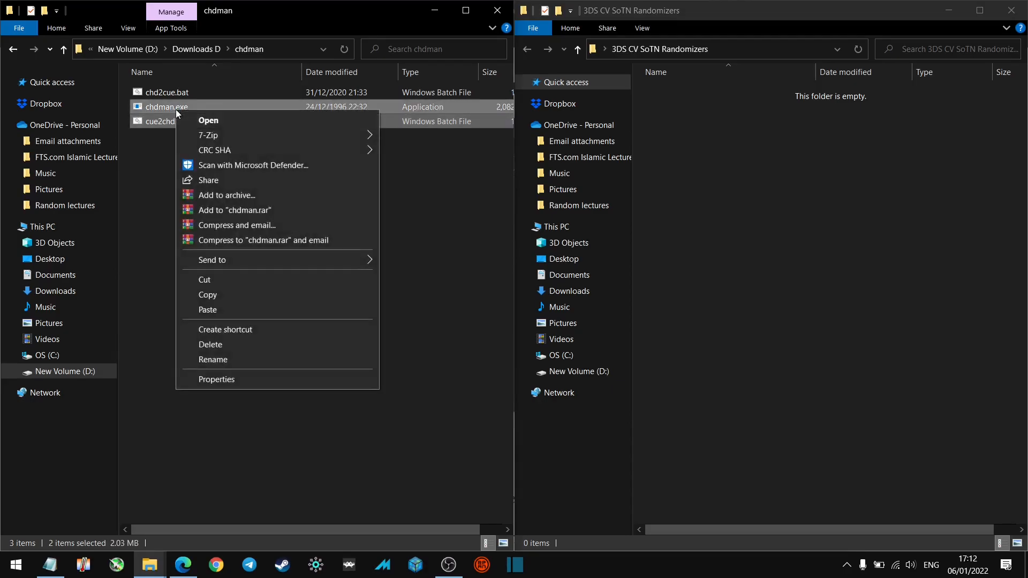
left_click(208, 294)
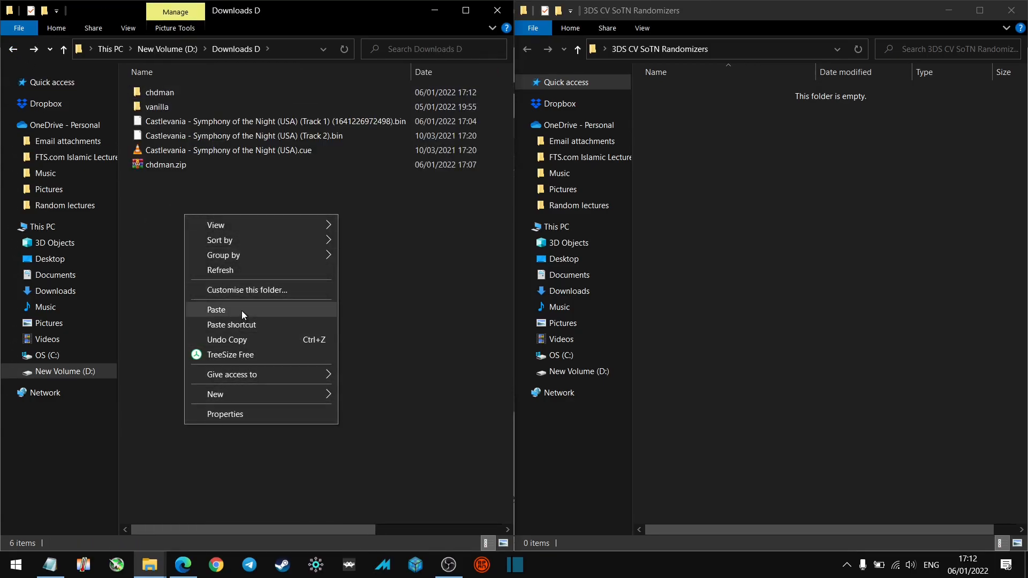
Step: Paste chdman.exe and cue2chd.bat into Downloads D and run cue2chd.bat
left_click(216, 309)
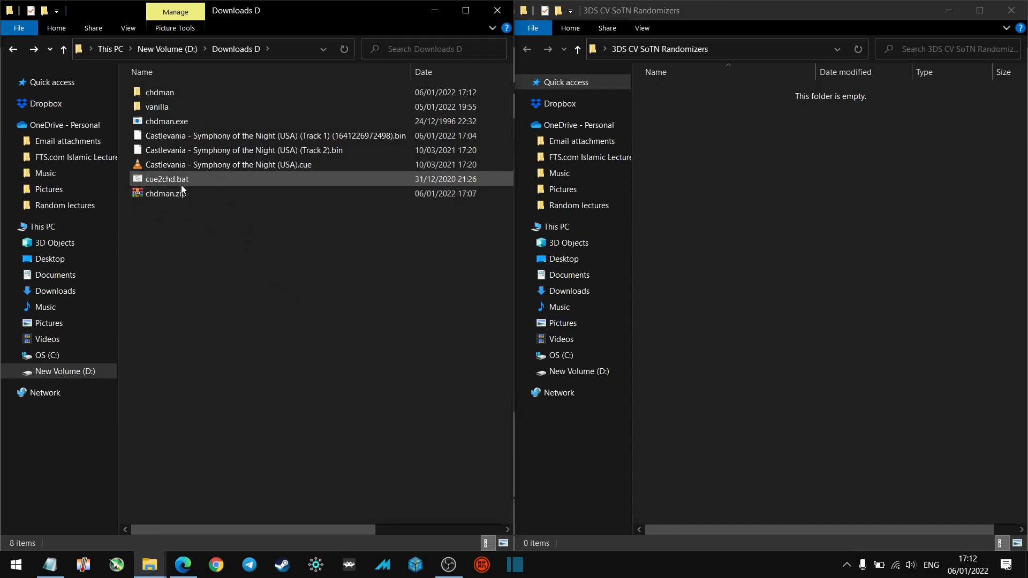
mouse_move(171, 184)
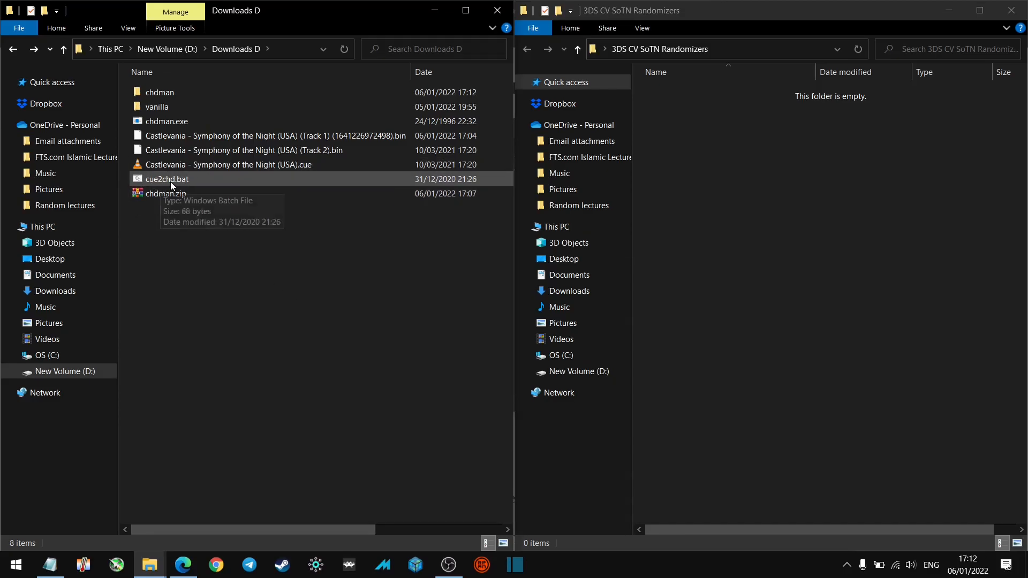
mouse_move(173, 127)
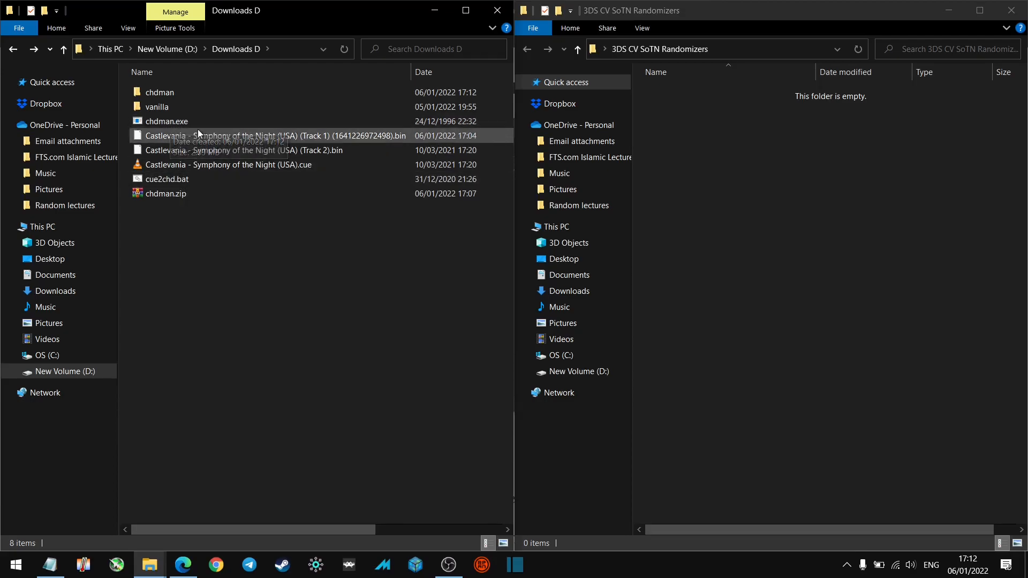
left_click(165, 193)
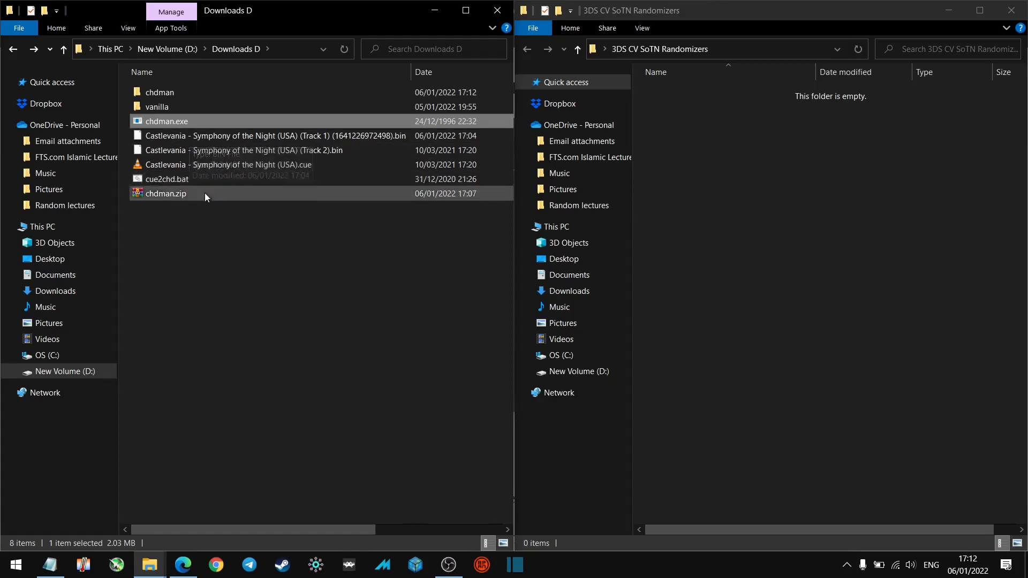
left_click(167, 178)
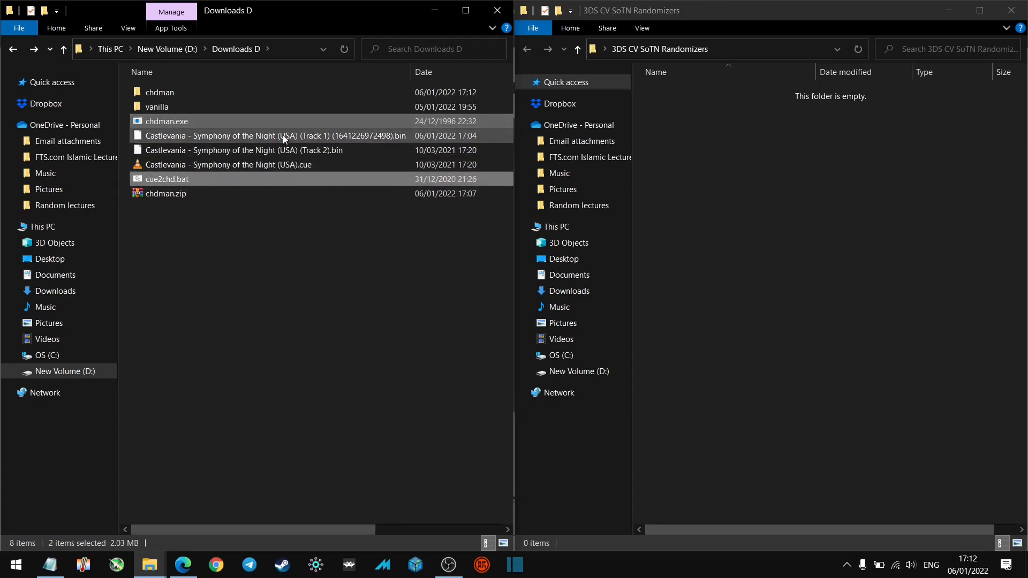
mouse_move(267, 143)
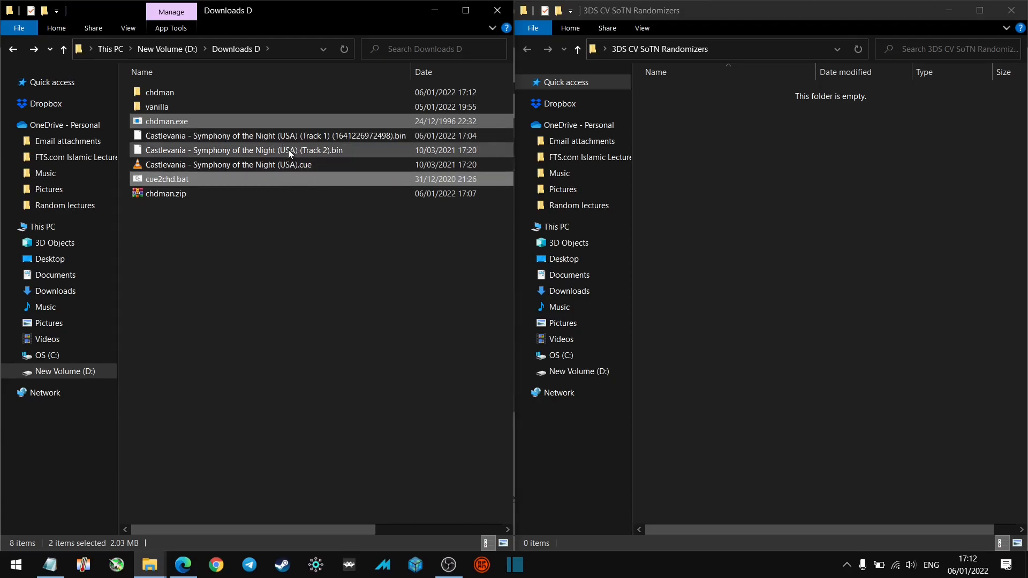
mouse_move(267, 168)
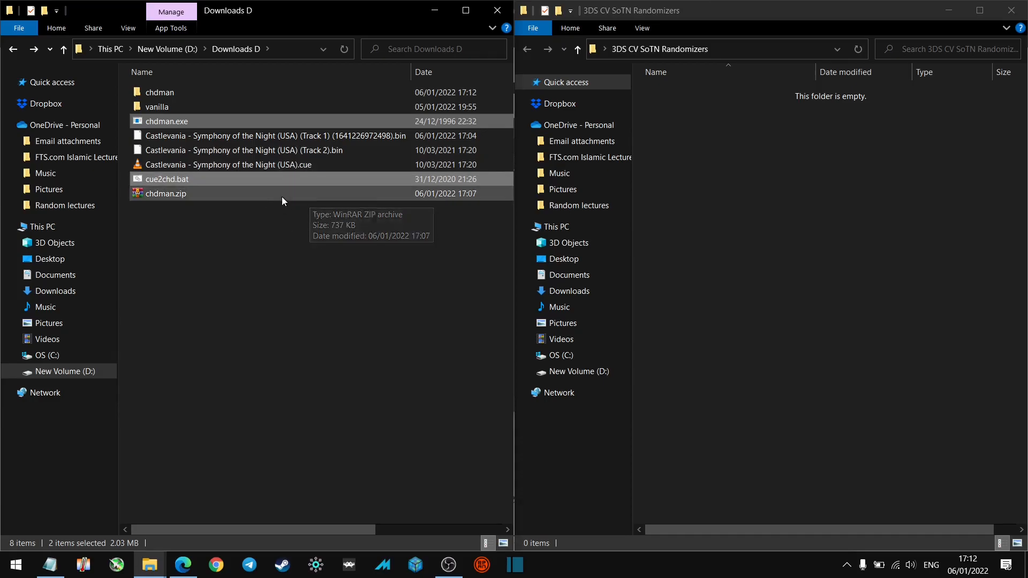
left_click(194, 214)
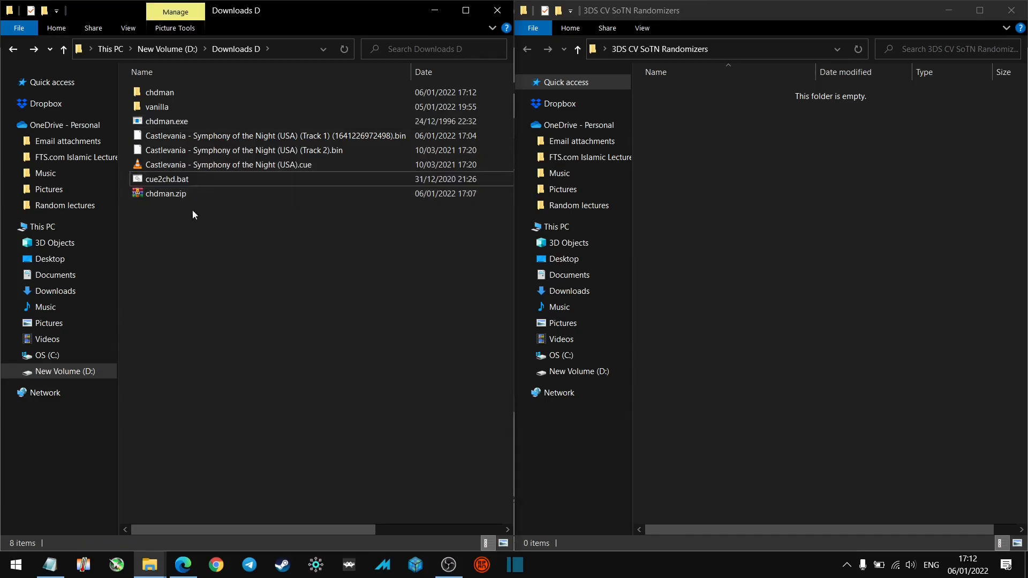
double_click(167, 179)
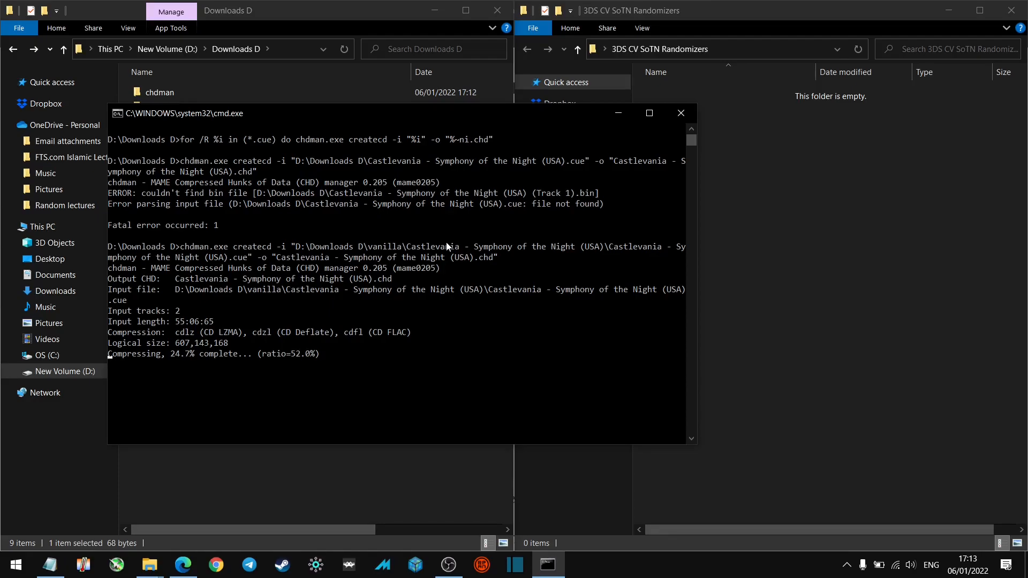
Step: Close the Command Prompt once chdman finishes creating the .chd
left_click(681, 112)
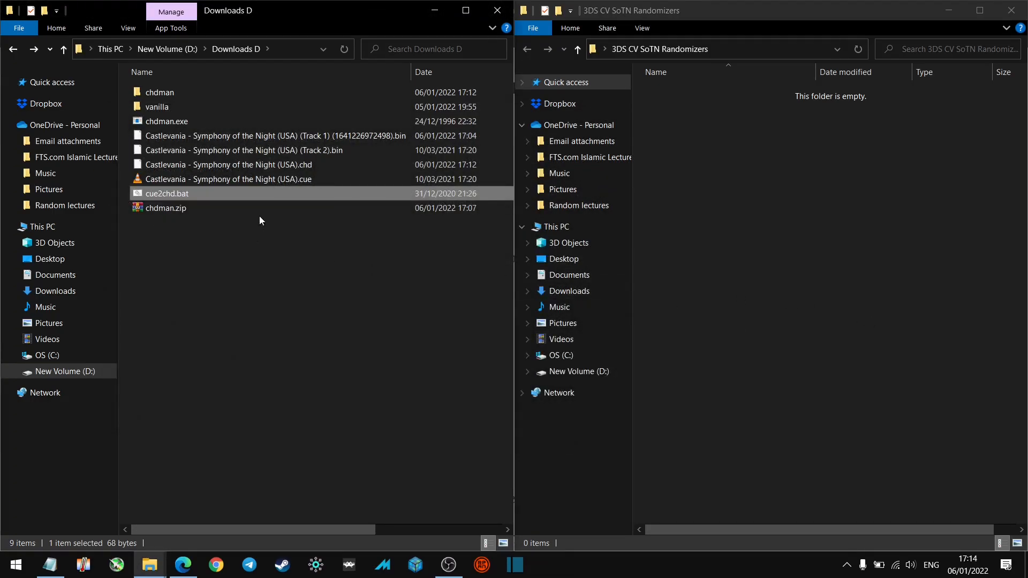
Step: Drag Castlevania - Symphony of the Night (USA).chd into the 3DS CV SoTN Randomizers folder
left_click(228, 165)
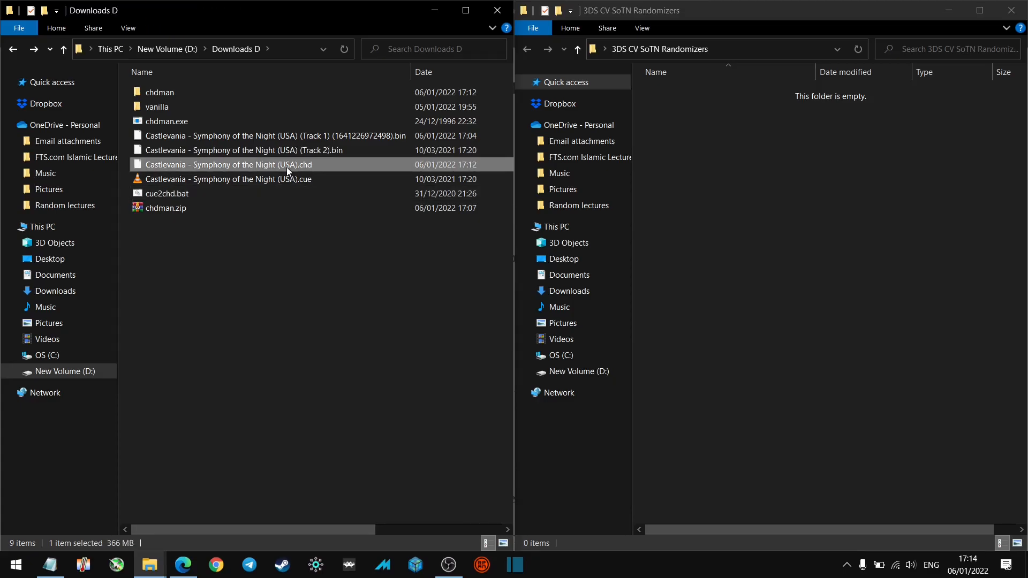
mouse_move(288, 184)
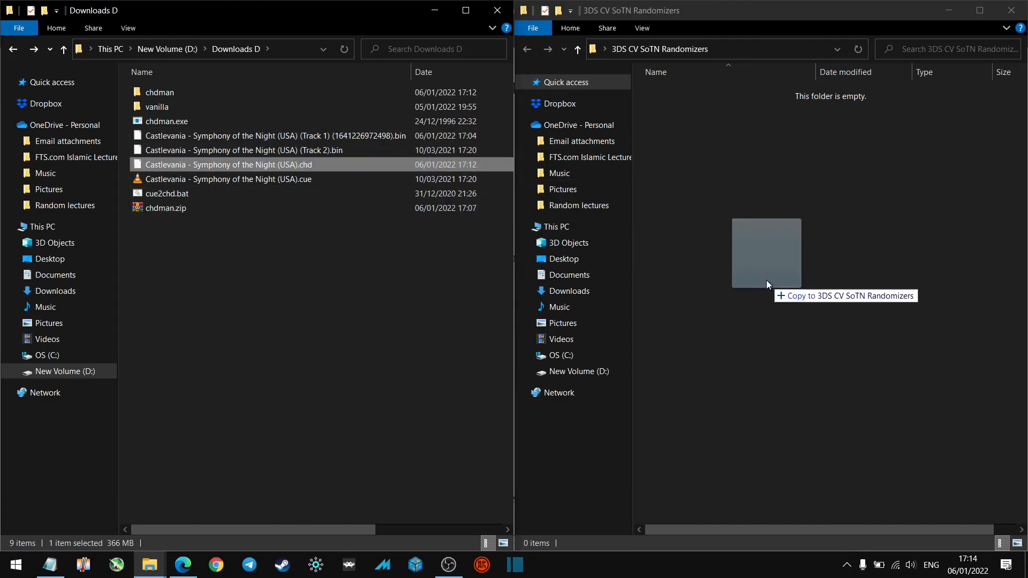
left_click_drag(227, 165, 765, 253)
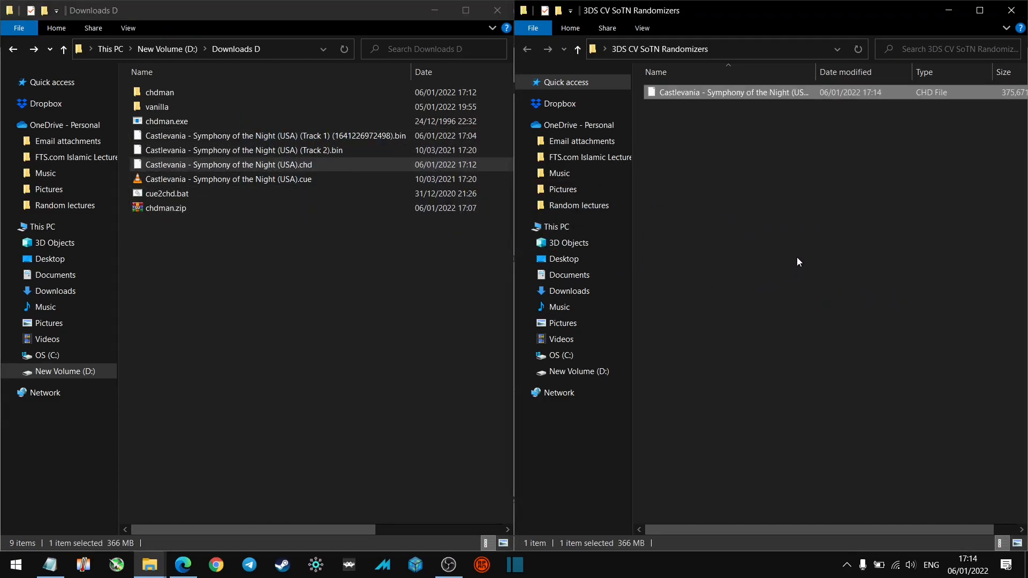
mouse_move(757, 206)
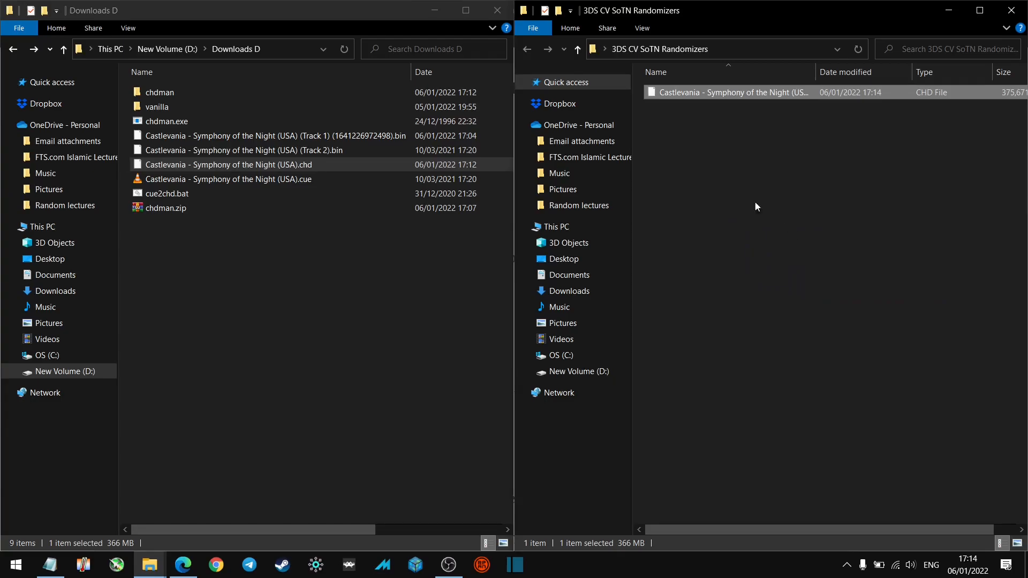
mouse_move(760, 167)
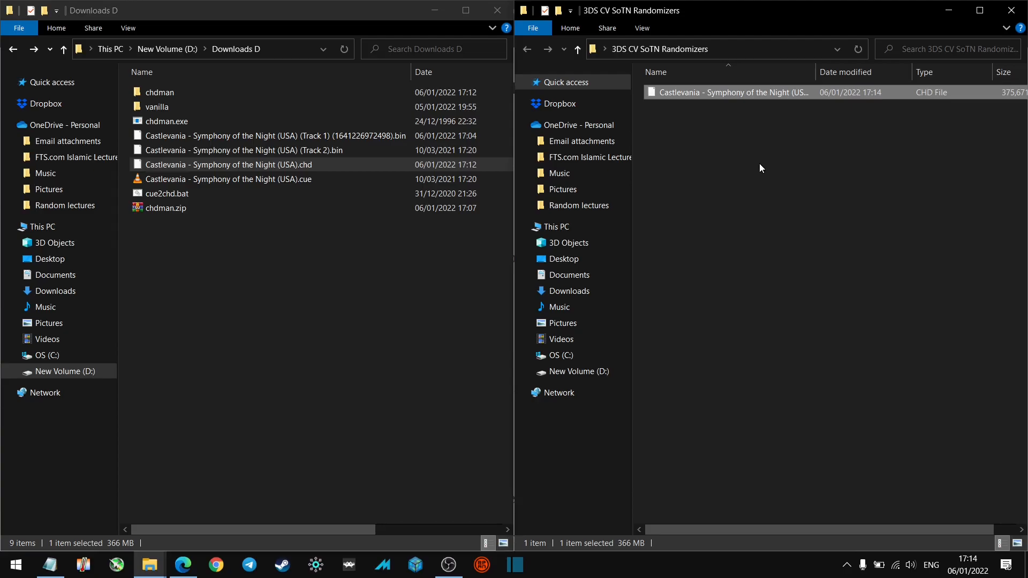
mouse_move(750, 187)
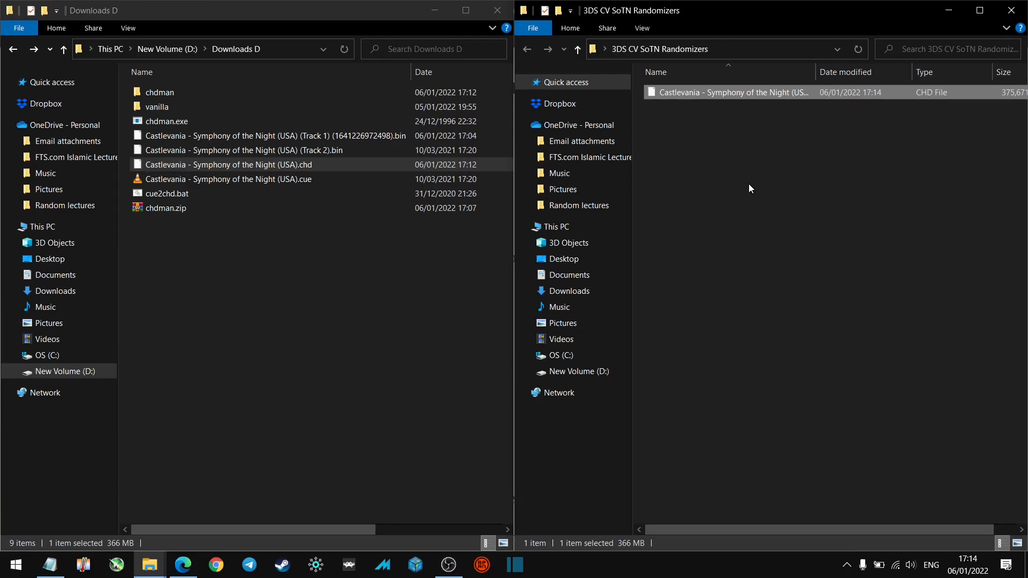
mouse_move(729, 147)
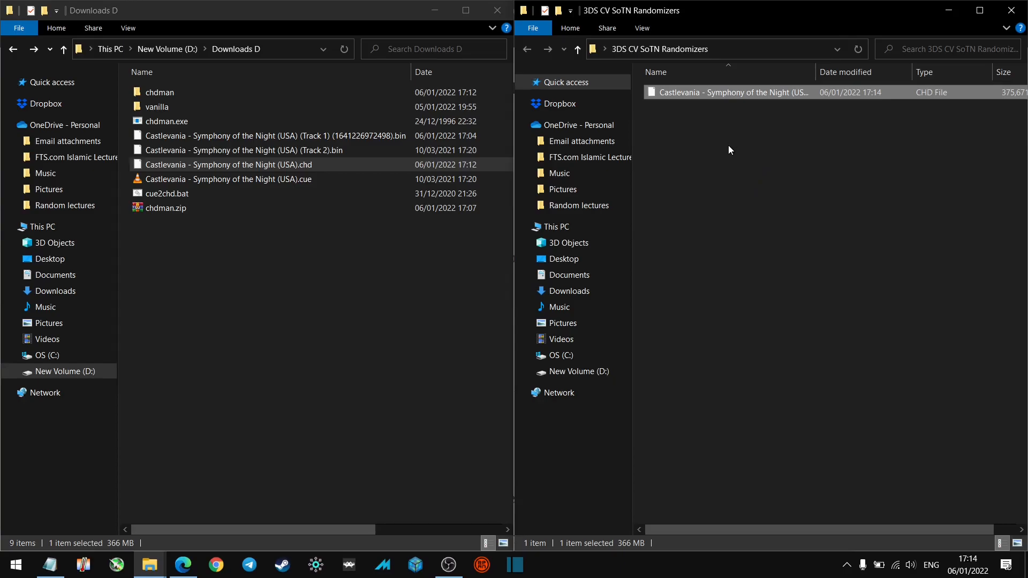
mouse_move(731, 160)
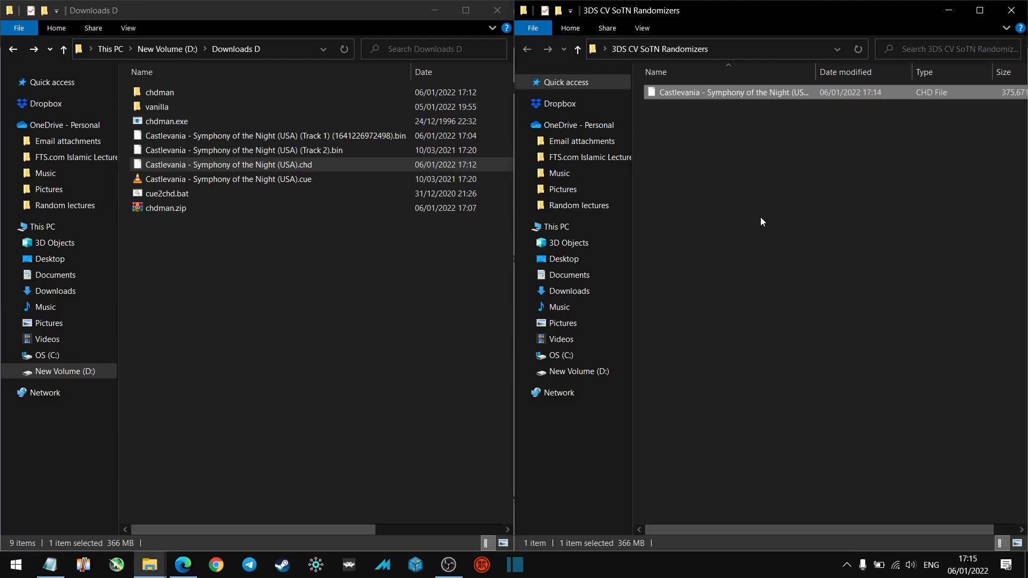
mouse_move(772, 201)
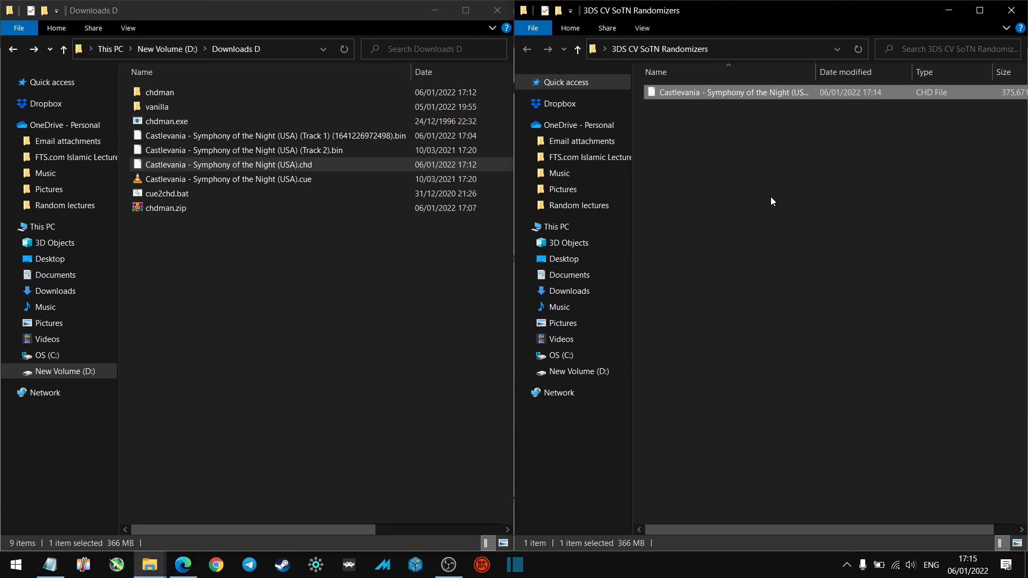
mouse_move(774, 192)
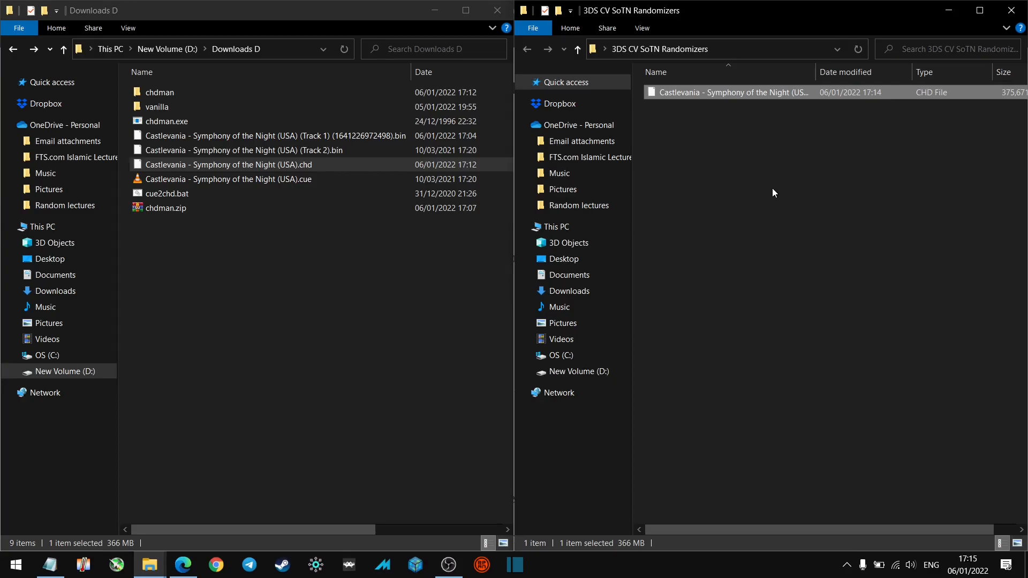
mouse_move(781, 188)
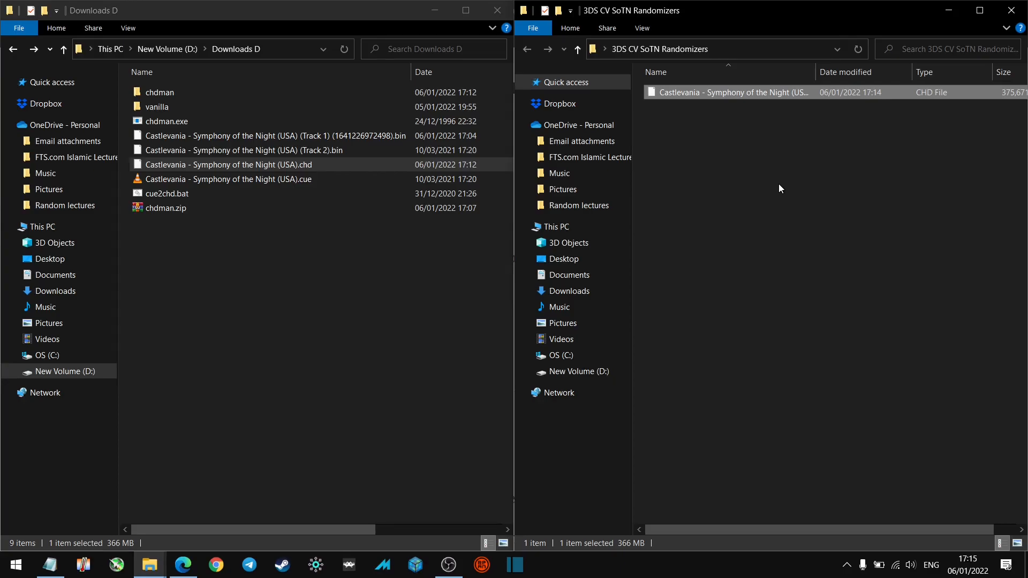
mouse_move(814, 203)
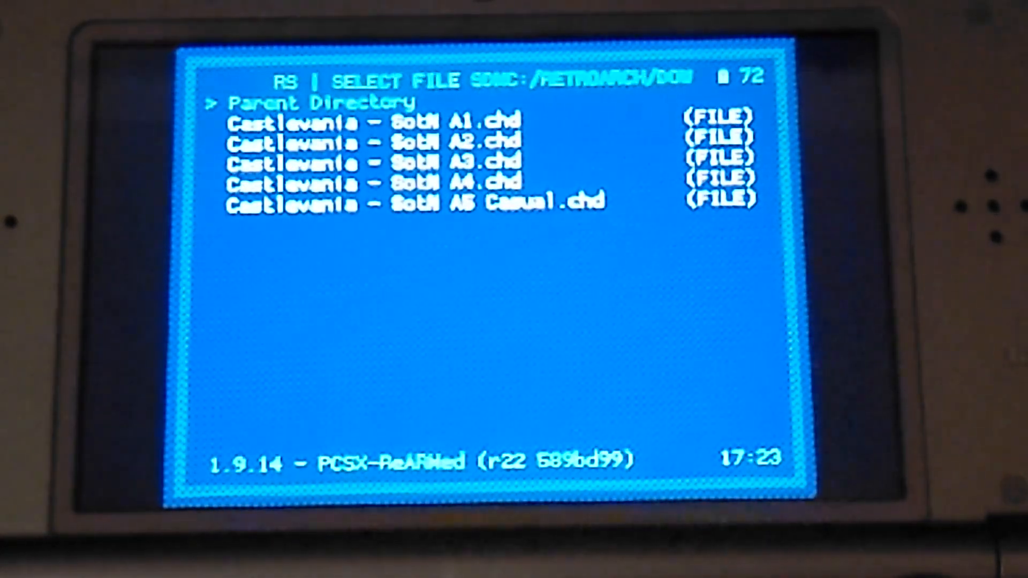
Step: Highlight Castlevania - SotN A1.chd in RetroArch's PCSX-ReARMed file picker
key("Down")
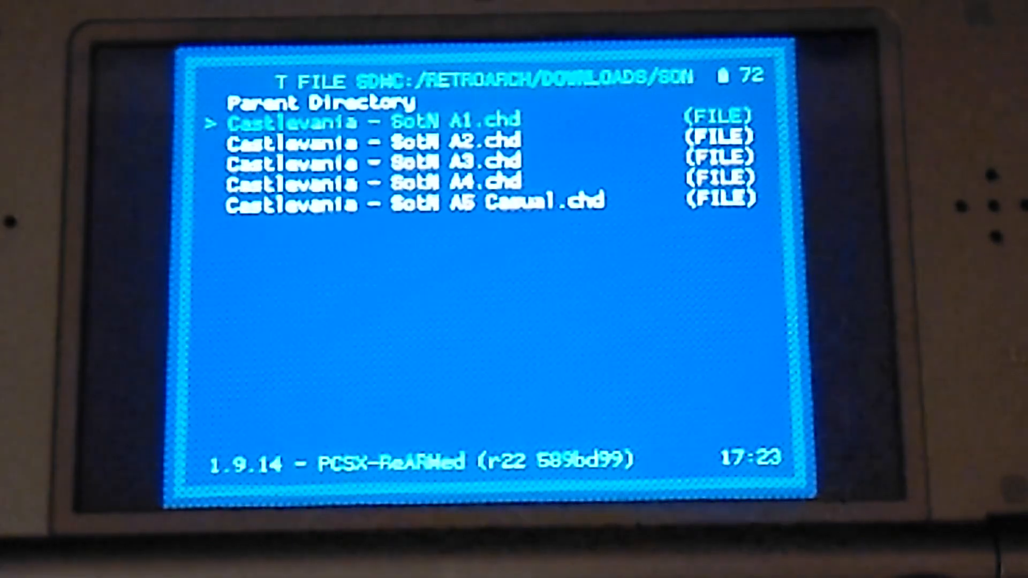